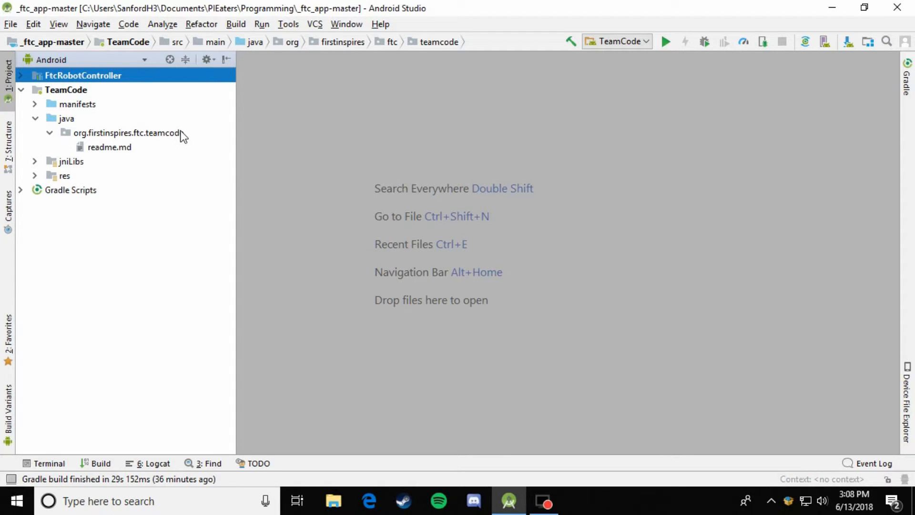
- Create a new Java class ExampleAutonomous in the teamcode package
right_click(127, 133)
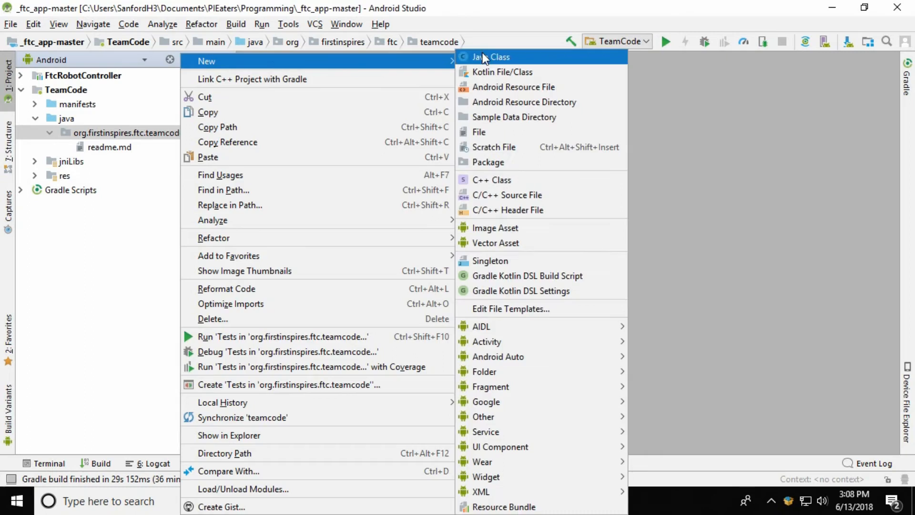
click(492, 56)
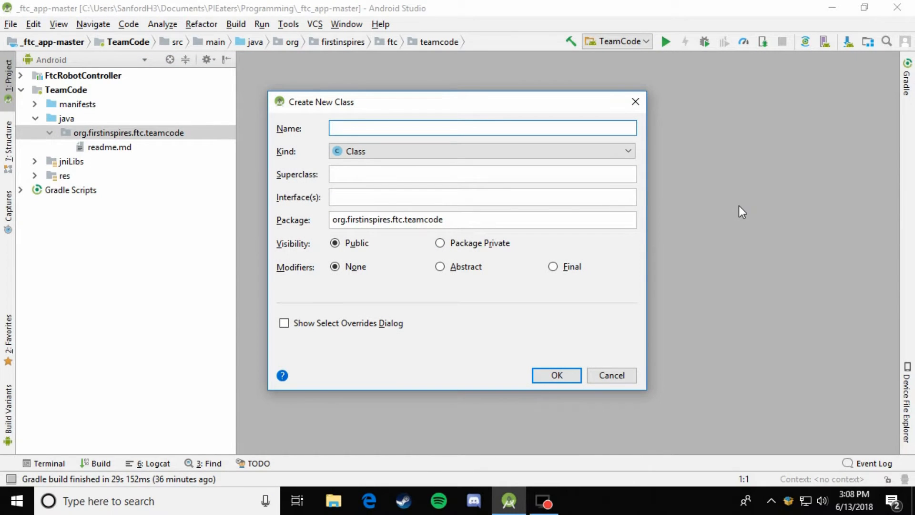
text(ExampleAutonomous)
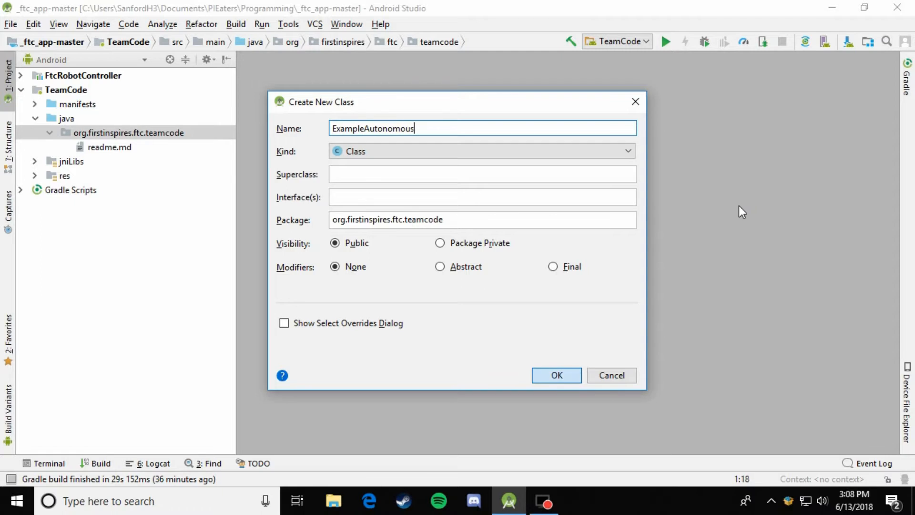
click(555, 374)
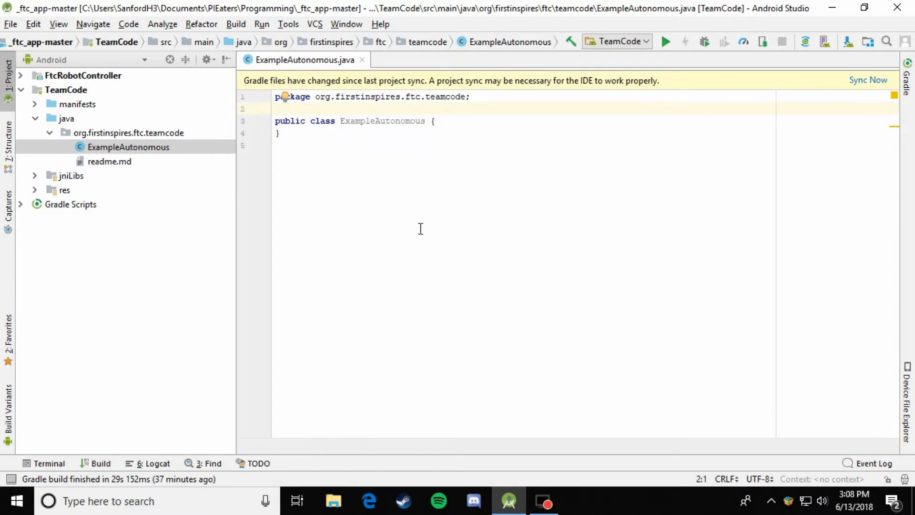
key(enter)
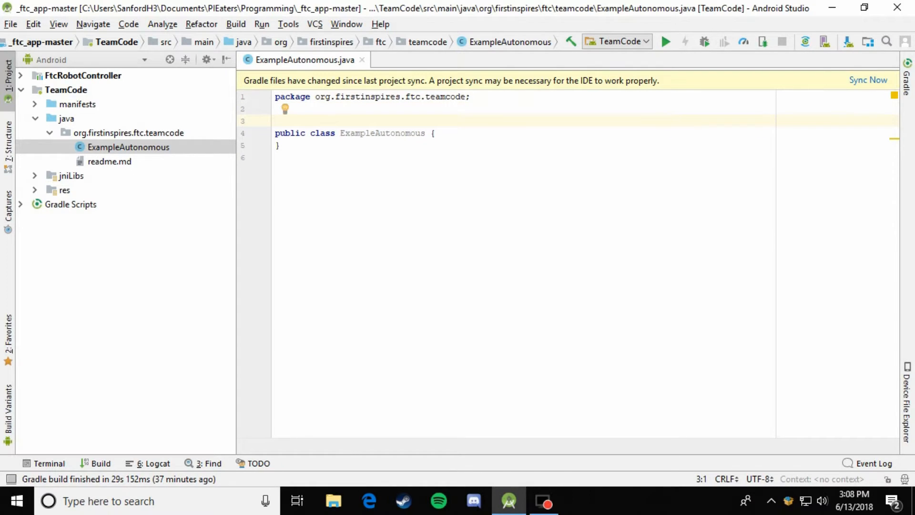
text(@Tele)
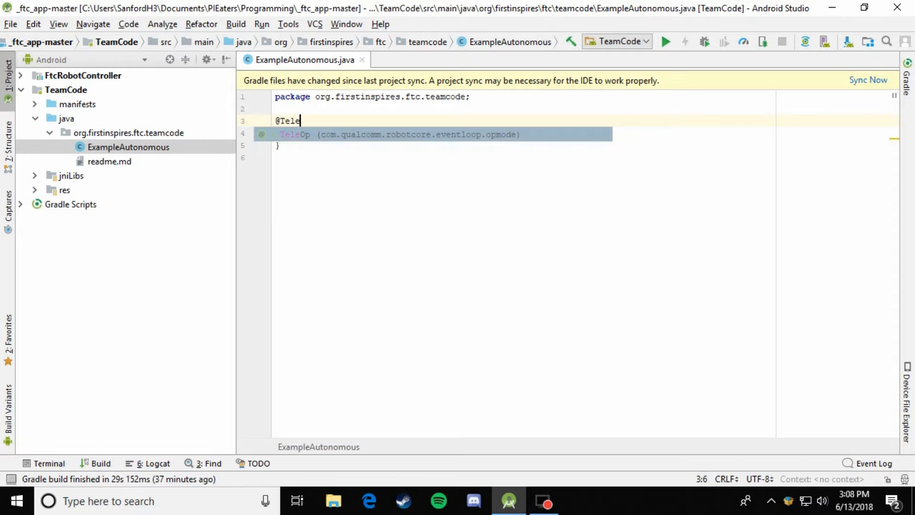
text(Op())
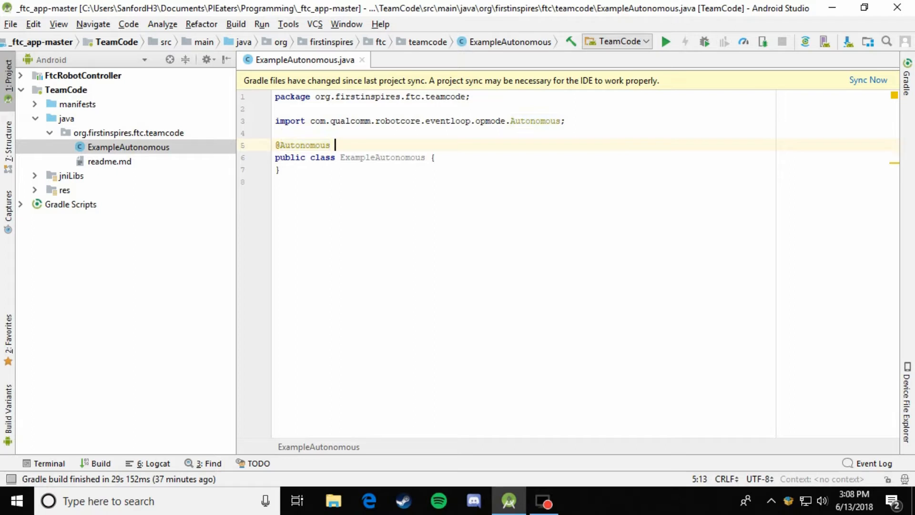
text(())
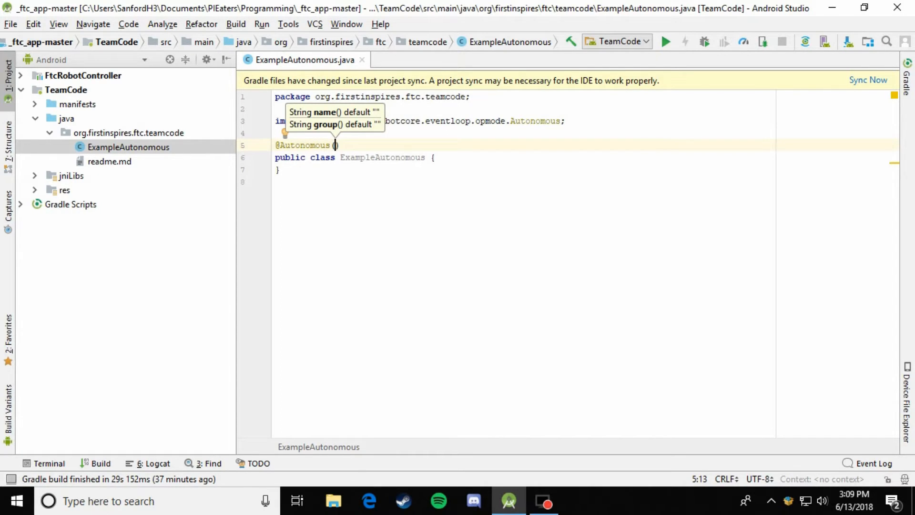
text(name="Exampl)
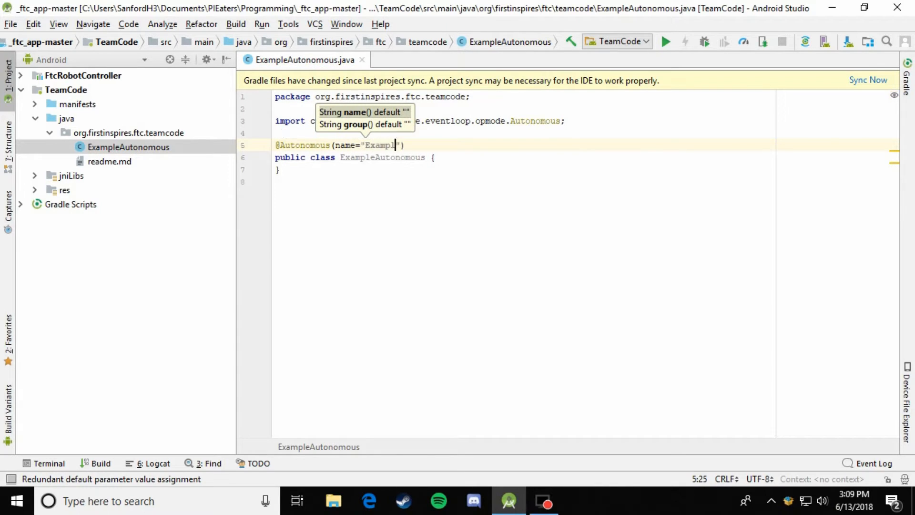
text(eAutonomous)
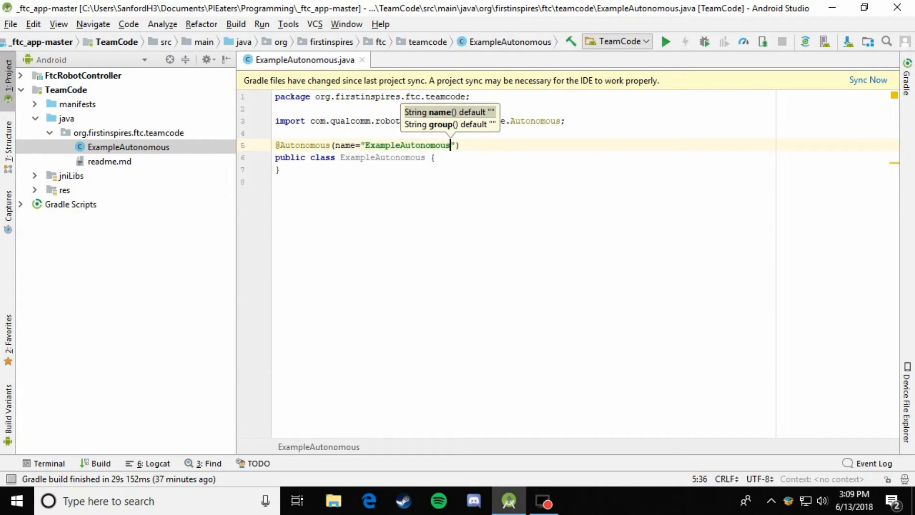
text(,)
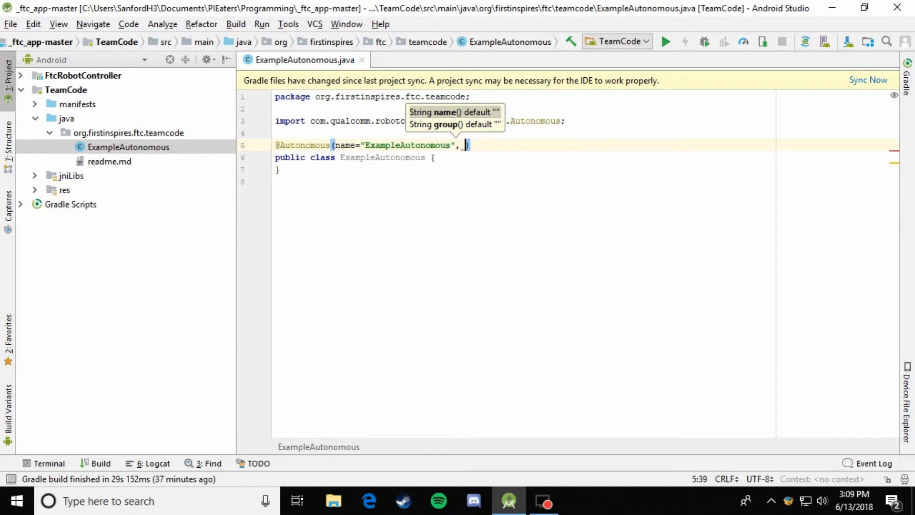
text(group="E)
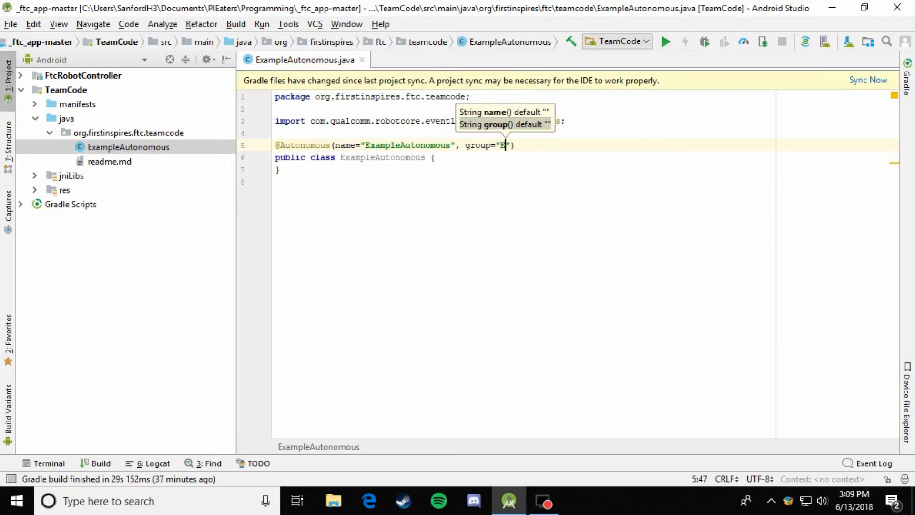
text(xample)
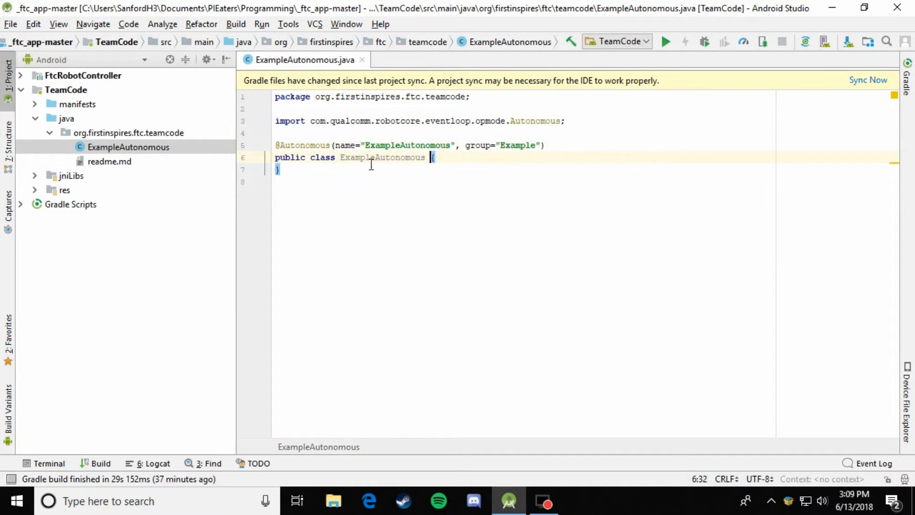
mouse_move(461, 243)
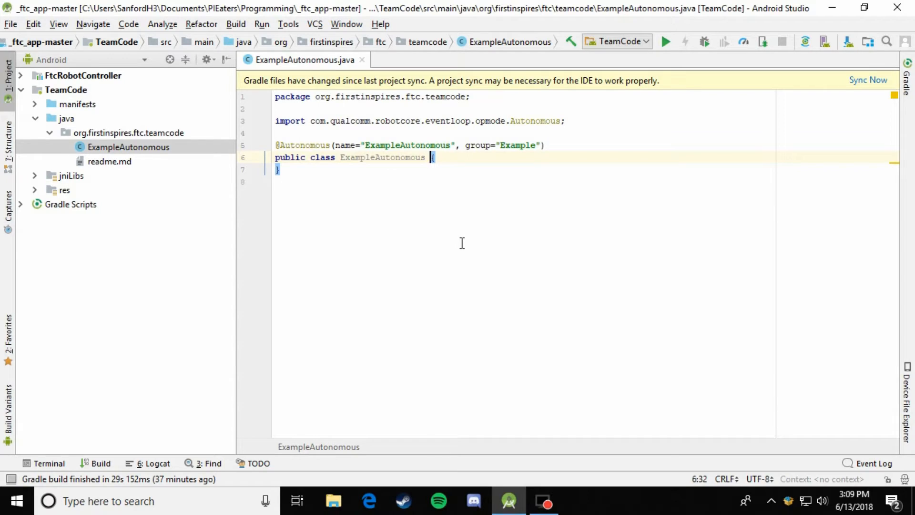
- Make ExampleAutonomous extend LinearOpMode with the LinearOpMode import added
text(extends)
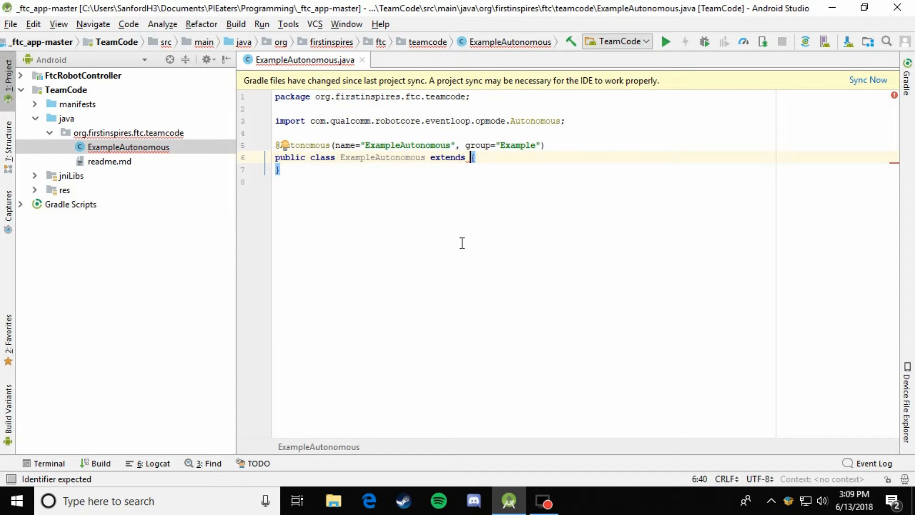
text(OpMode)
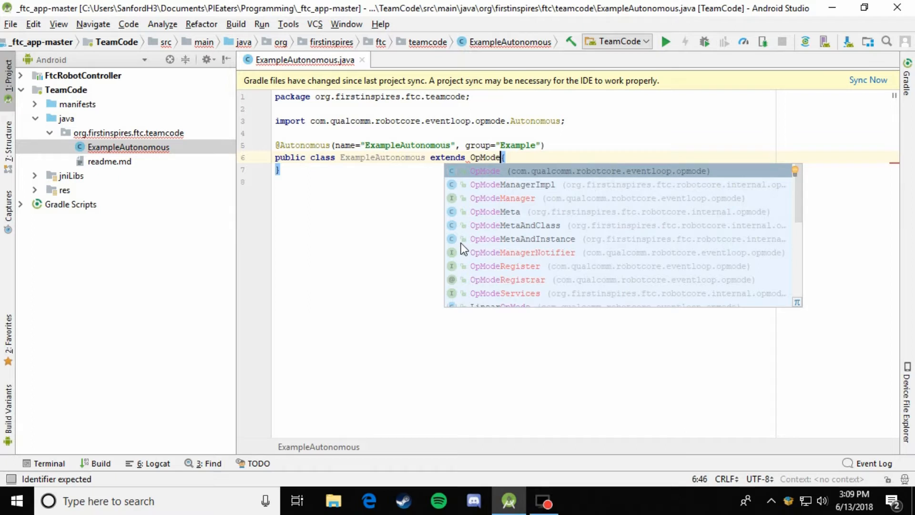
text(Linear)
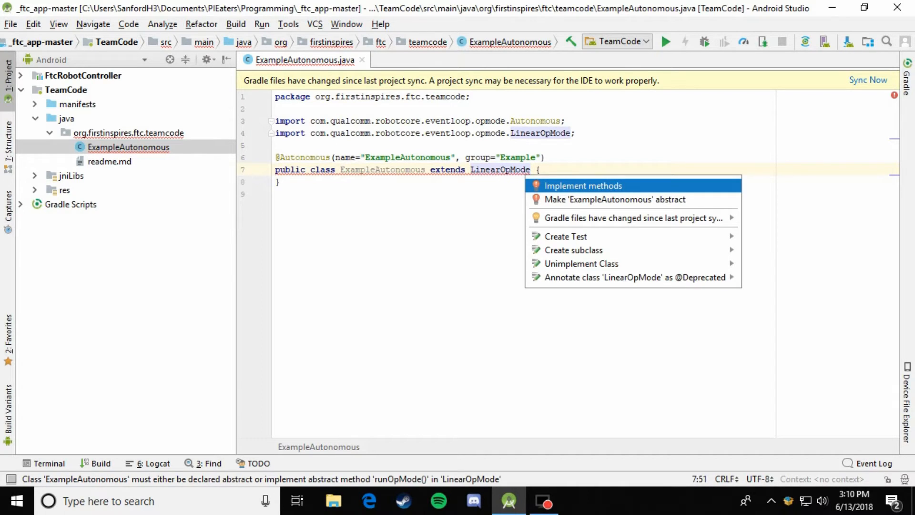
- Implement the empty runOpMode() throws InterruptedException override and place the cursor for motor fields
click(583, 186)
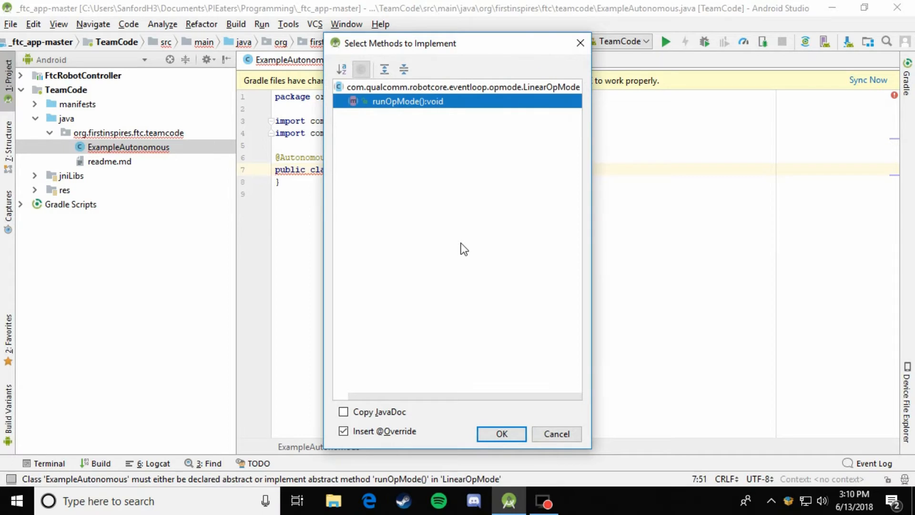
click(500, 434)
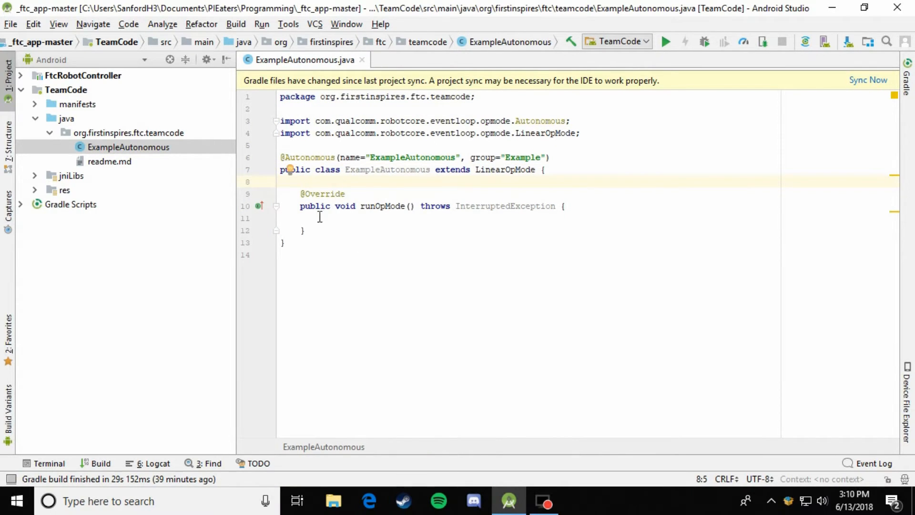
drag(299, 194, 302, 230)
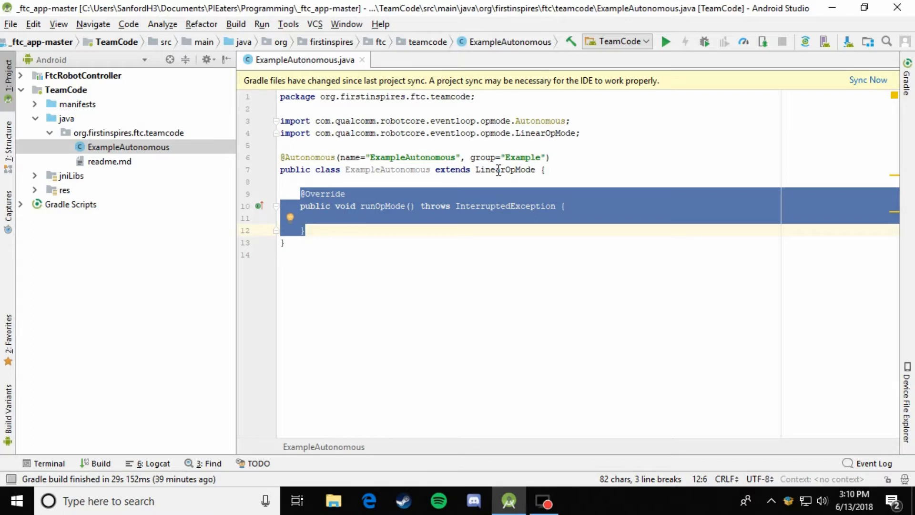
mouse_move(385, 222)
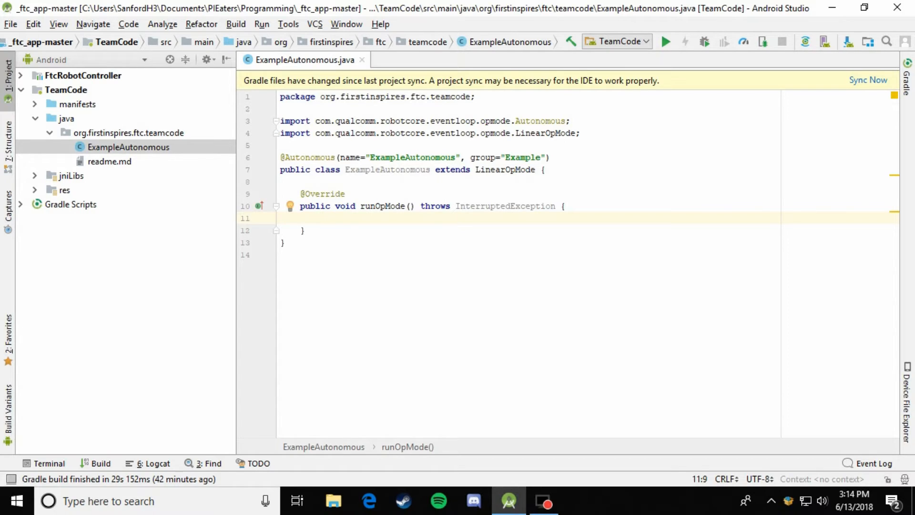
click(290, 181)
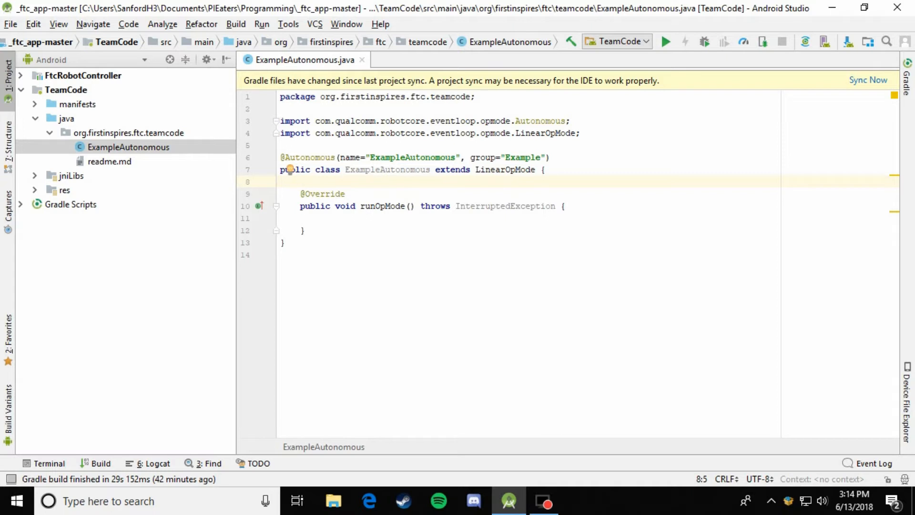
- Declare DcMotor fields leftWheel and rightWheel above runOpMode, with DcMotor imported
text(DcMotor)
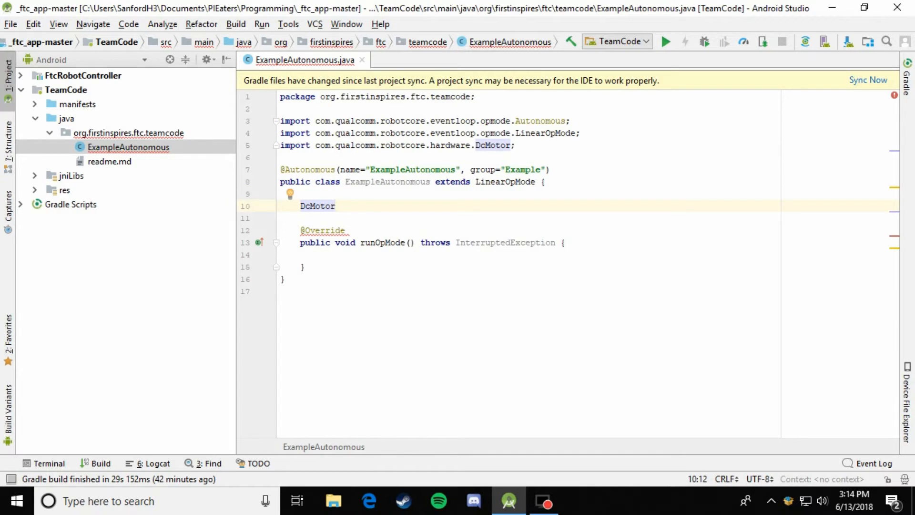
text(leftWheel;)
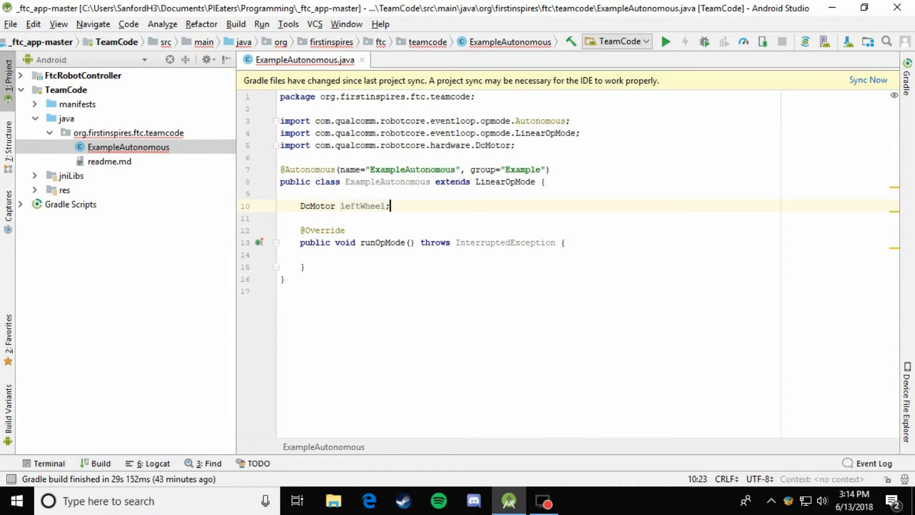
text(DcMtor rig)
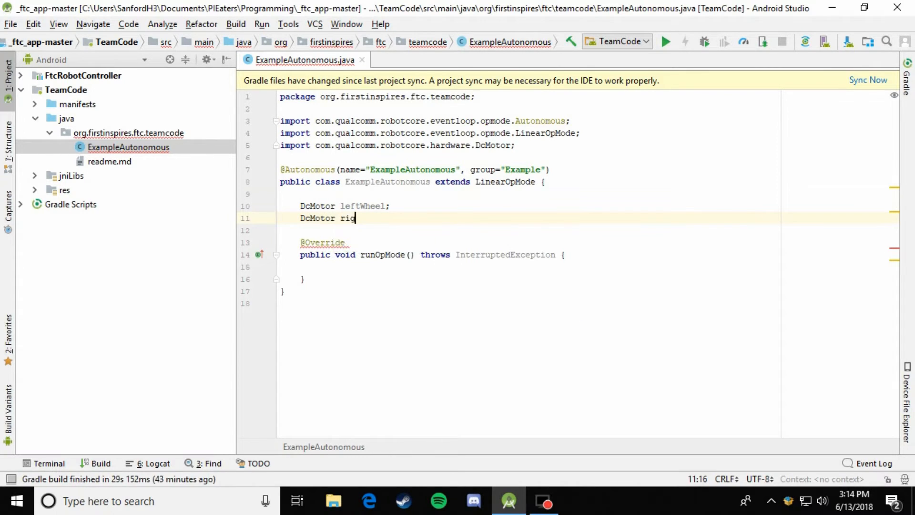
text(htWheel;)
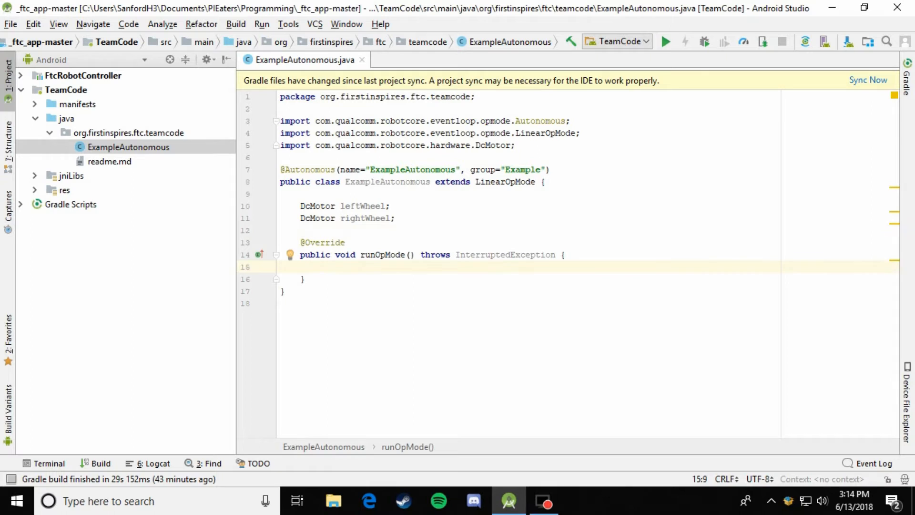
text(leftWheel =)
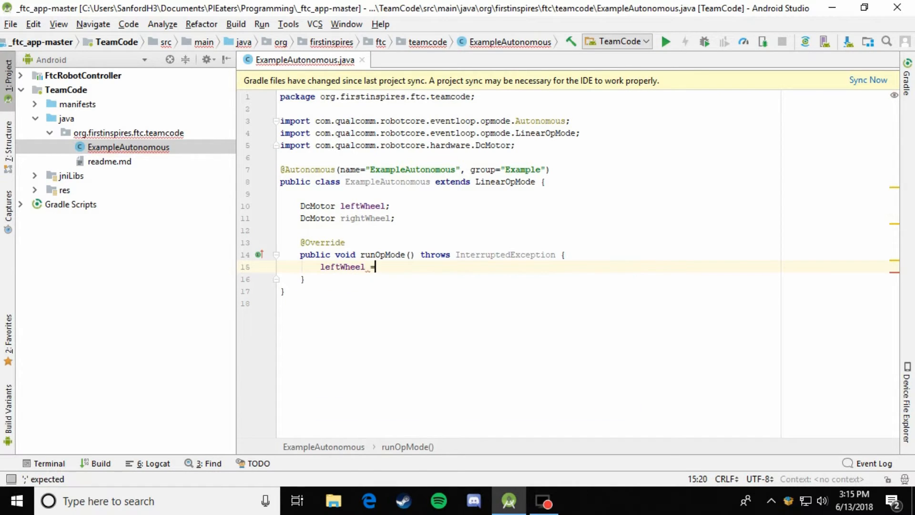
- Map leftWheel to hardwareMap.dcMotor.get("left_wheel") inside runOpMode
text(hardwareMap.dcMotor.get()
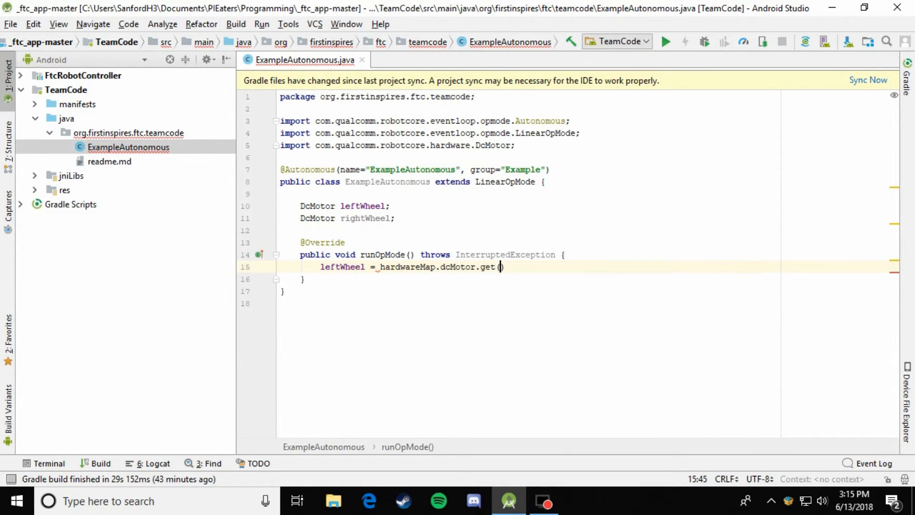
text("left_wheel)
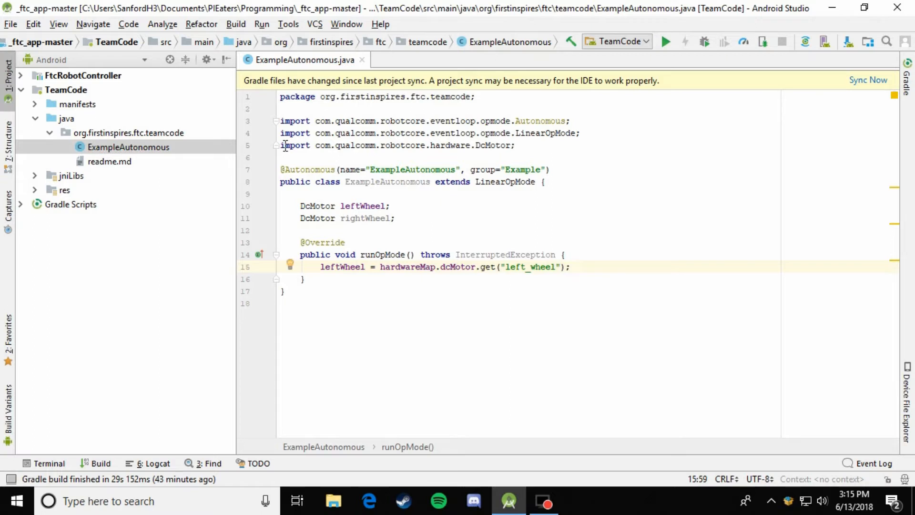
click(505, 267)
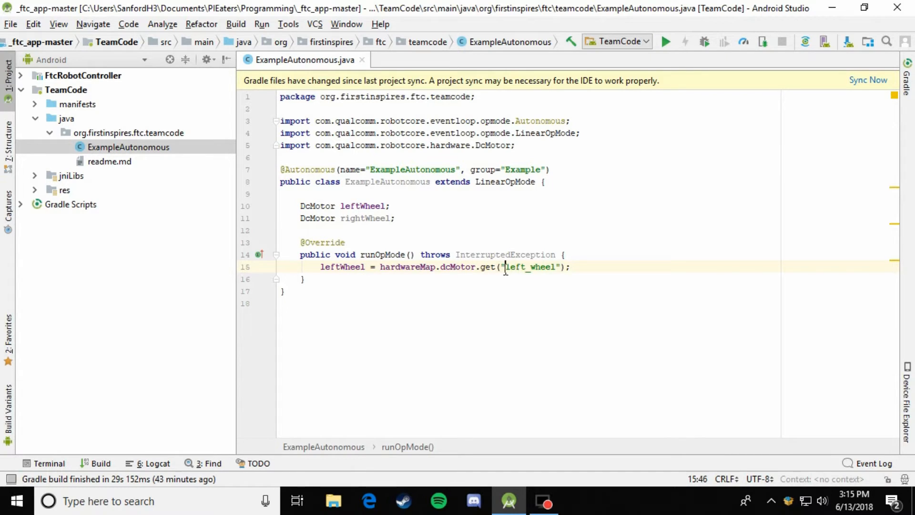
double_click(531, 267)
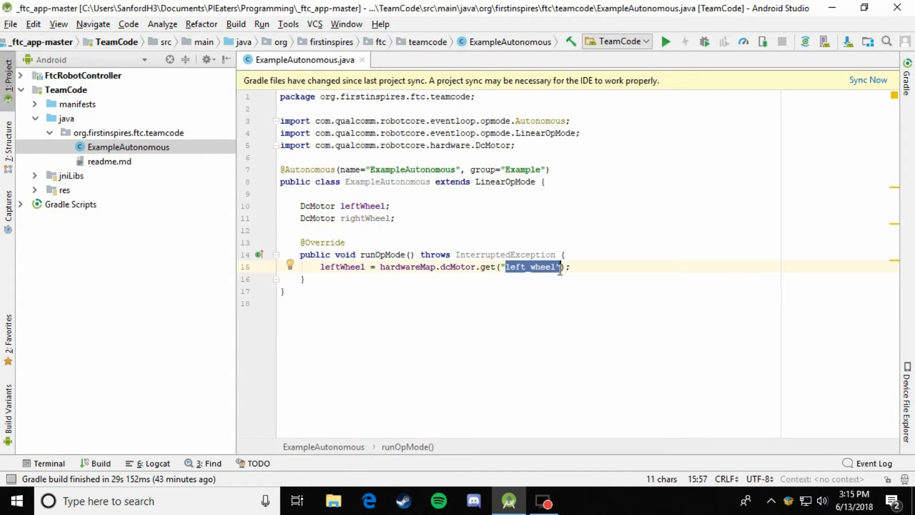
click(576, 274)
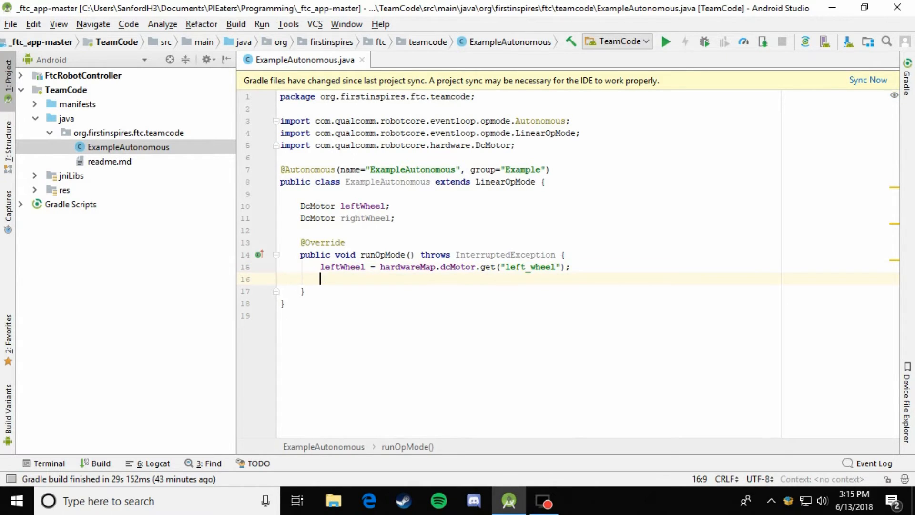
- Map rightWheel to hardwareMap.dcMotor.get("right_wheel") and begin the leftWheel direction line
text(rightWheel = hardwareMap.dcMotor.get("right)
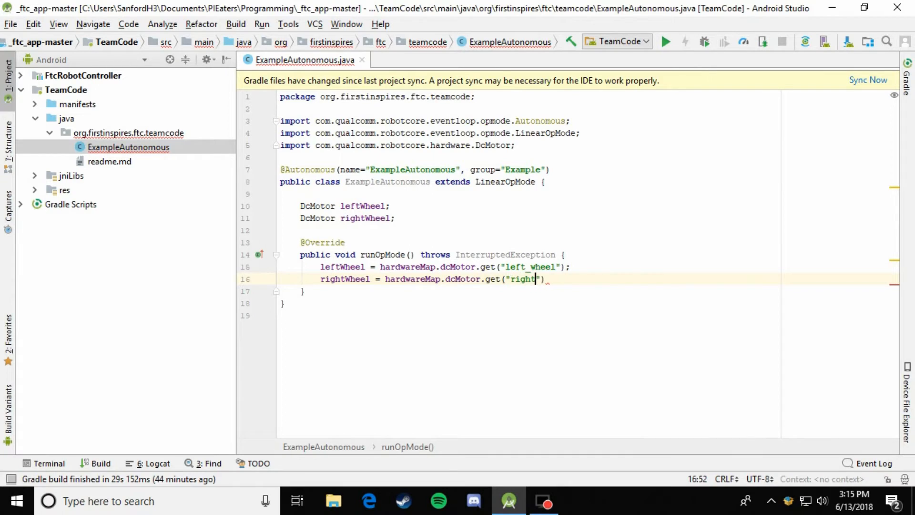
text(_wheel)
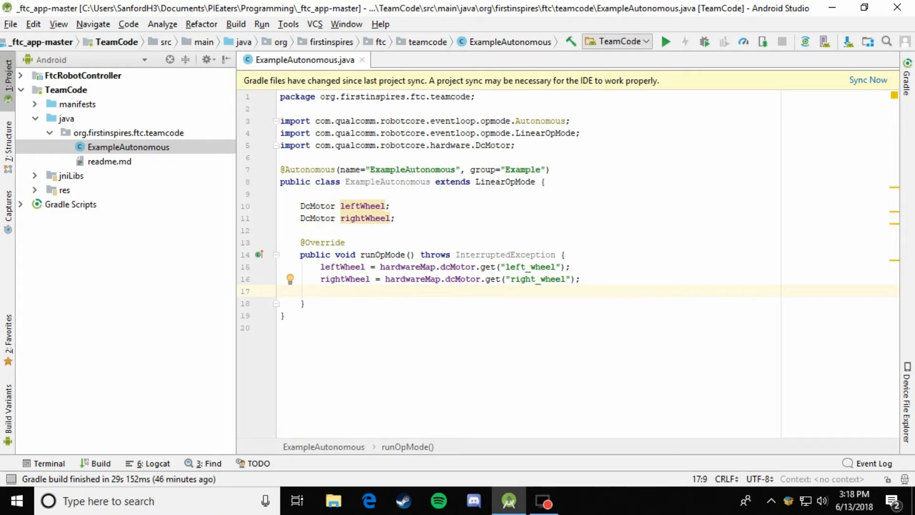
text(leftWheel.setDirection(DcMotor.)
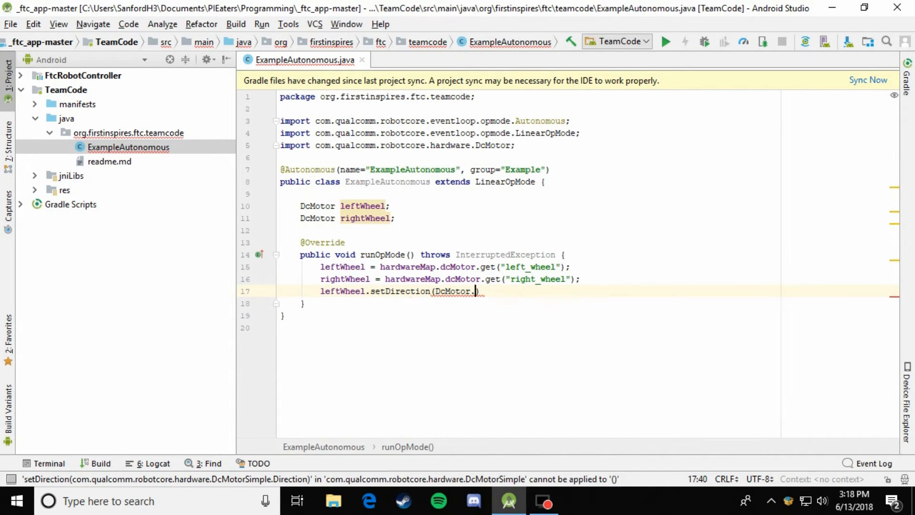
- Set leftWheel to DcMotor.Direction.REVERSE
text(Direction)
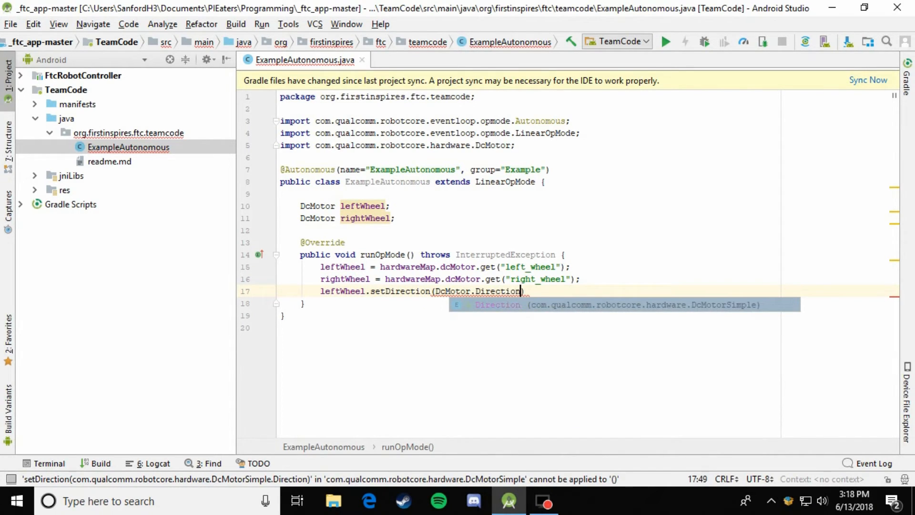
text(.REVERSE)
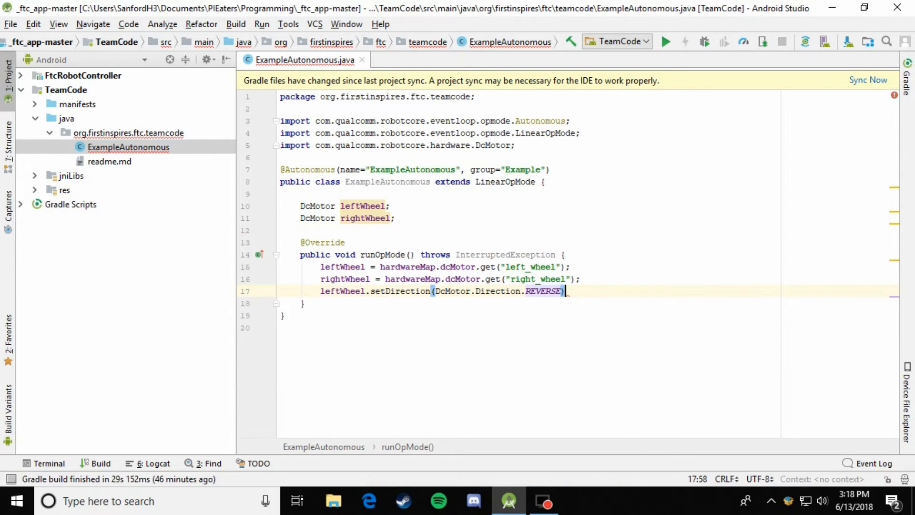
text(;)
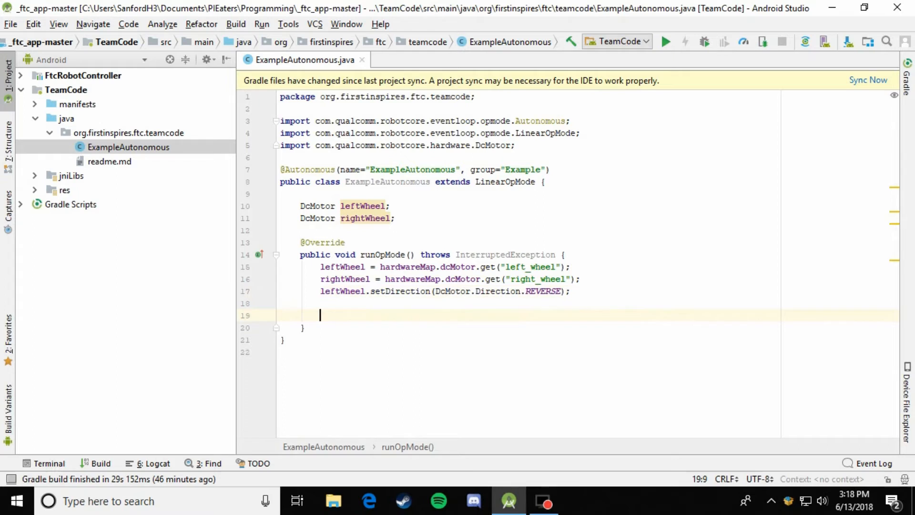
- Add waitForStart() after the motor setup
text(waitForStart();)
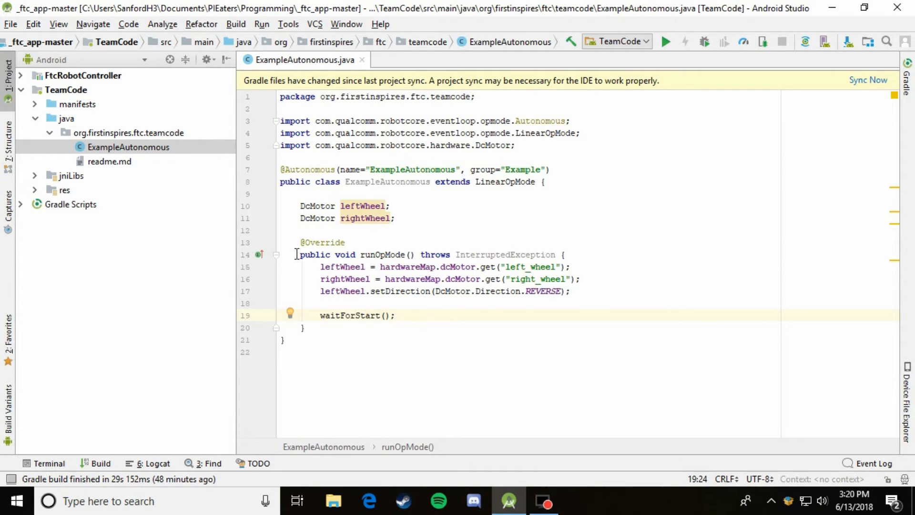
drag(321, 267, 320, 303)
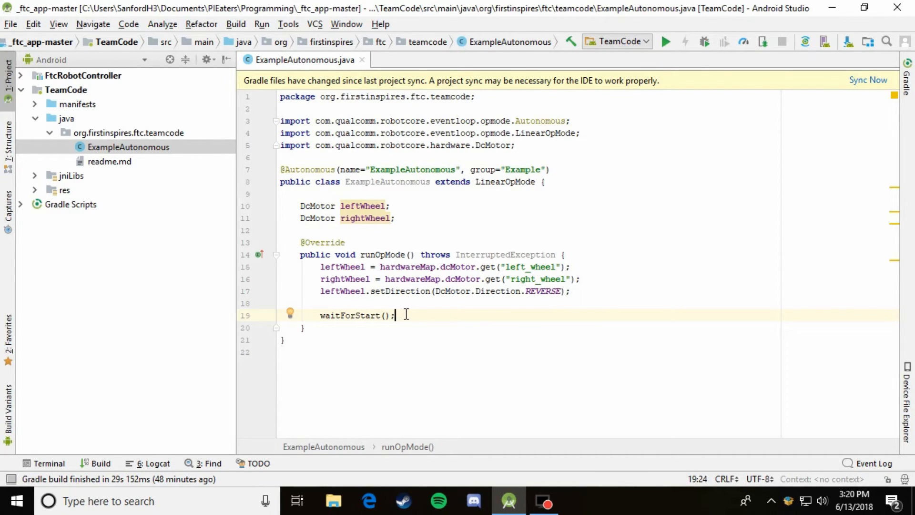
- Drive forward: leftWheel and rightWheel setPower(1), then sleep(1000)
key(Enter)
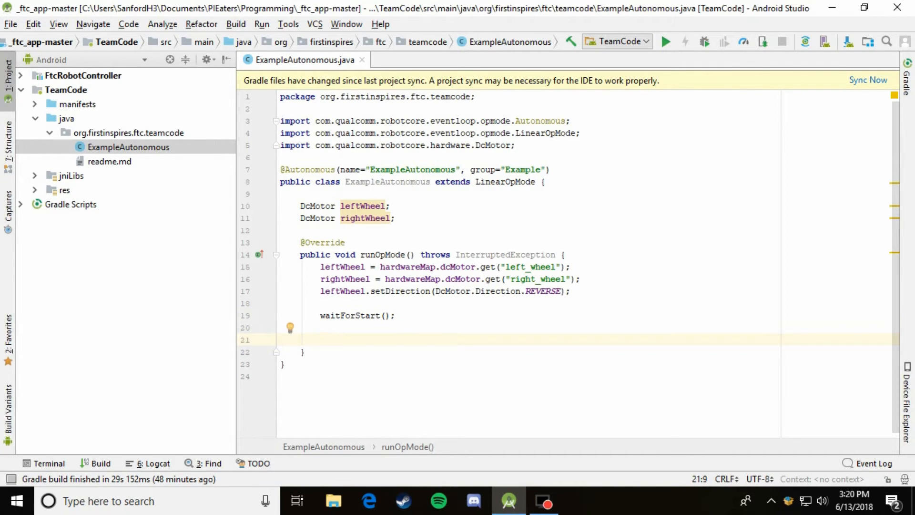
text(leftWHe)
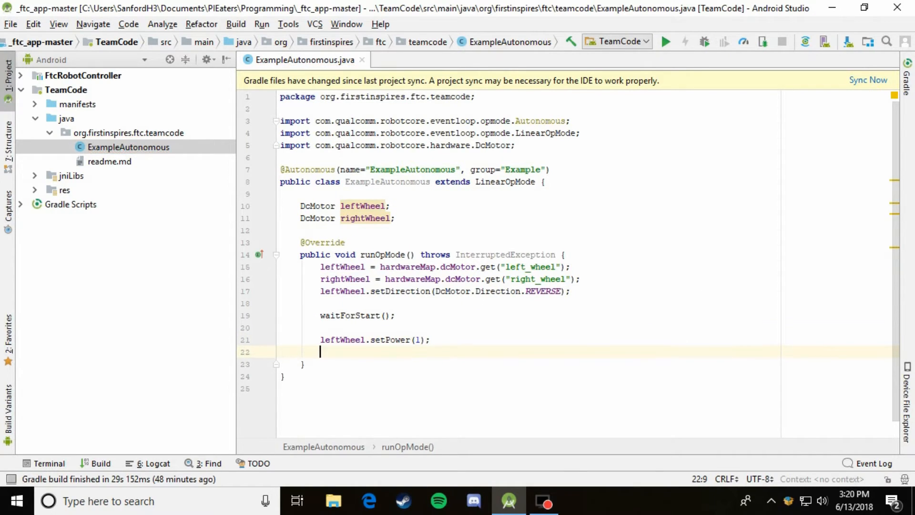
text(rig)
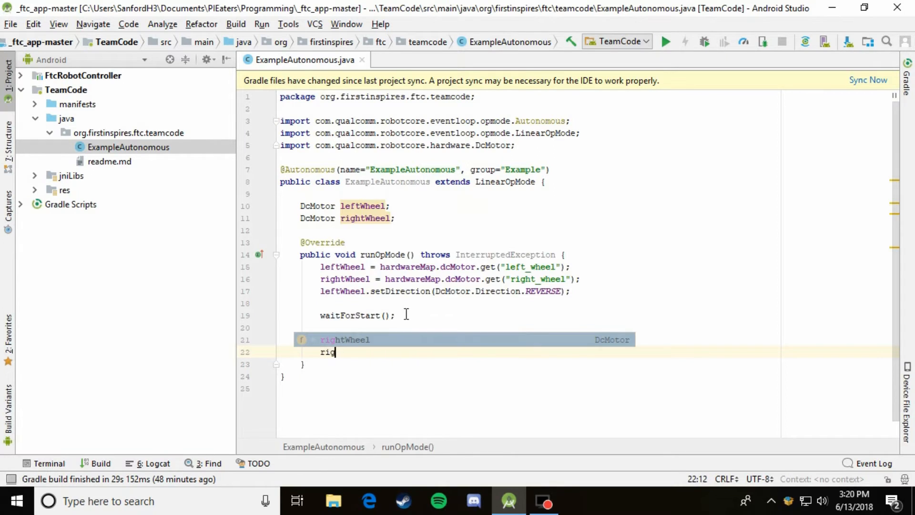
text(htWheel.setPower(1);)
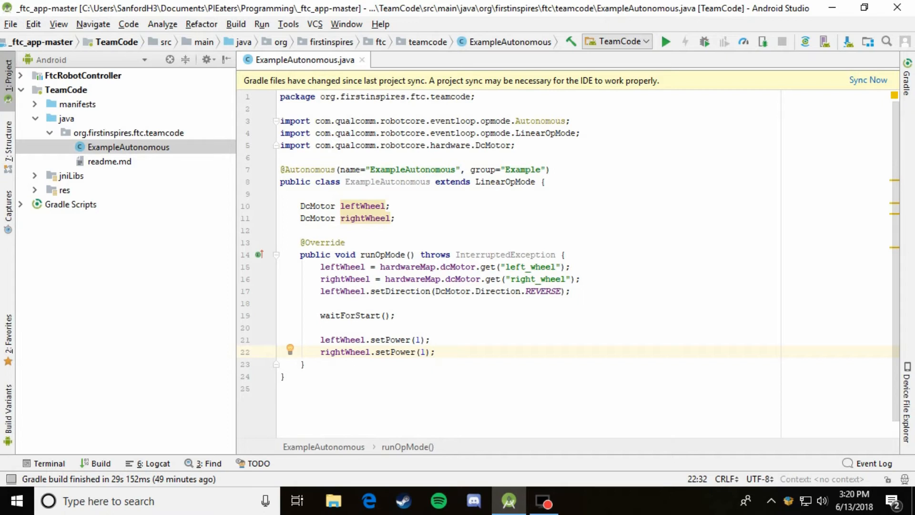
text(sleep)
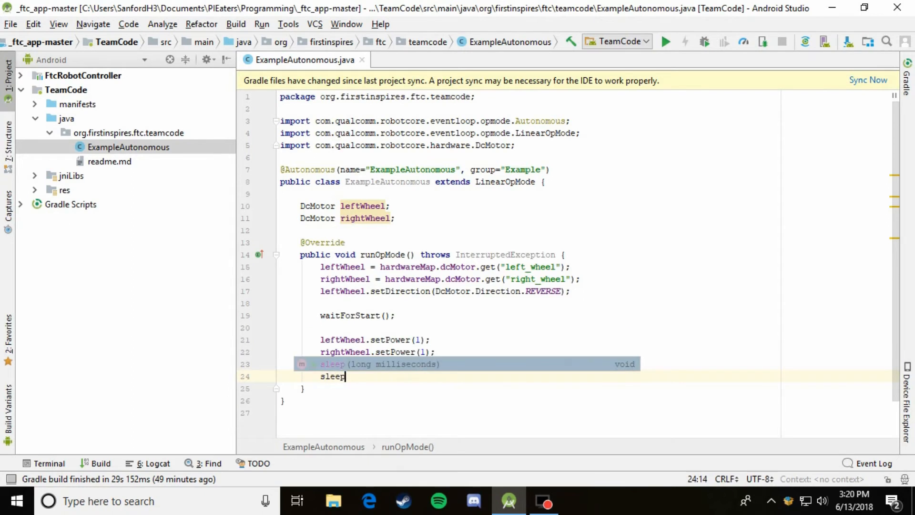
text((1000)
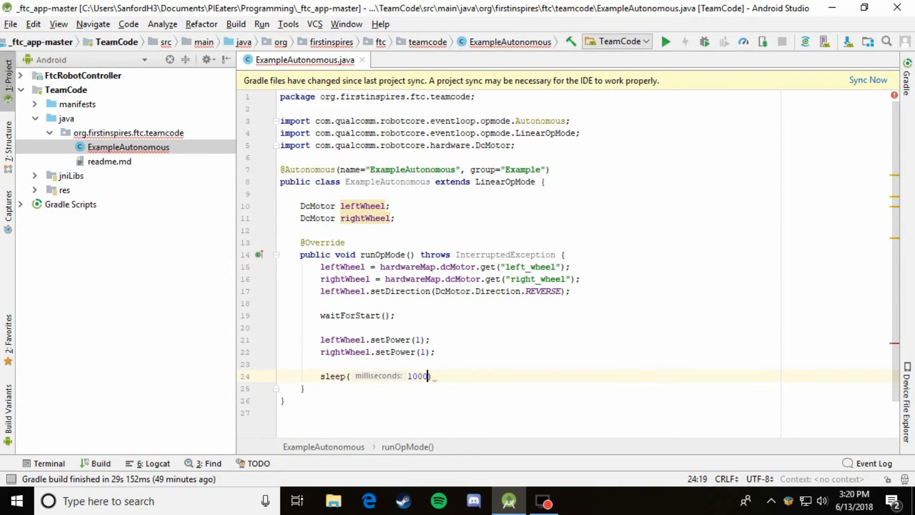
text(;)
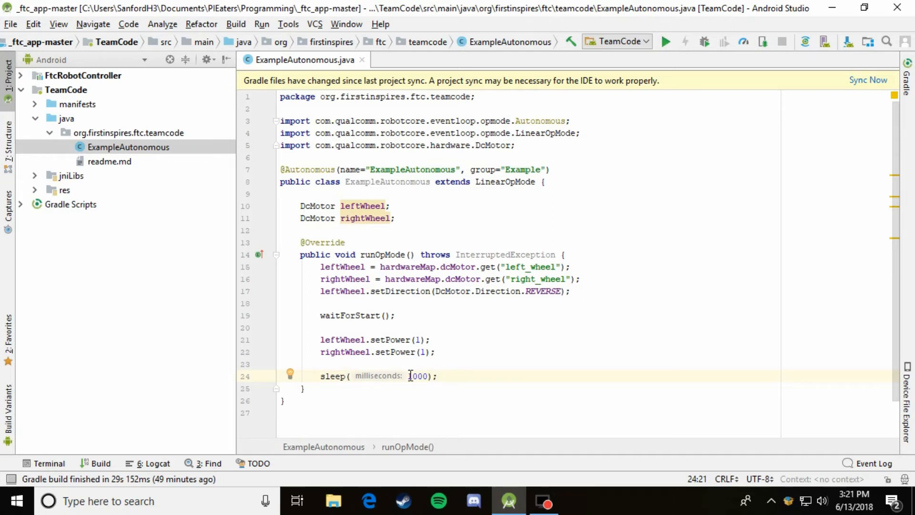
double_click(418, 376)
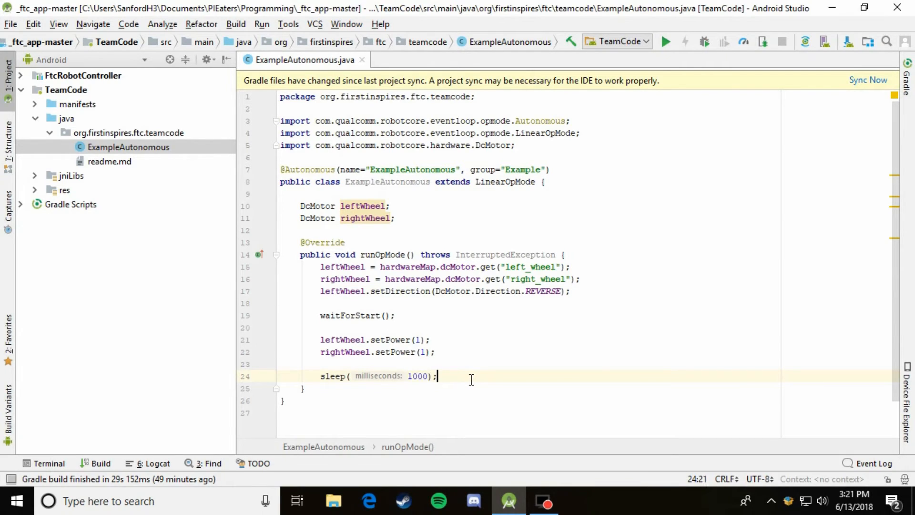
- Stop both wheels with leftWheel and rightWheel setPower(0)
drag(320, 339, 435, 351)
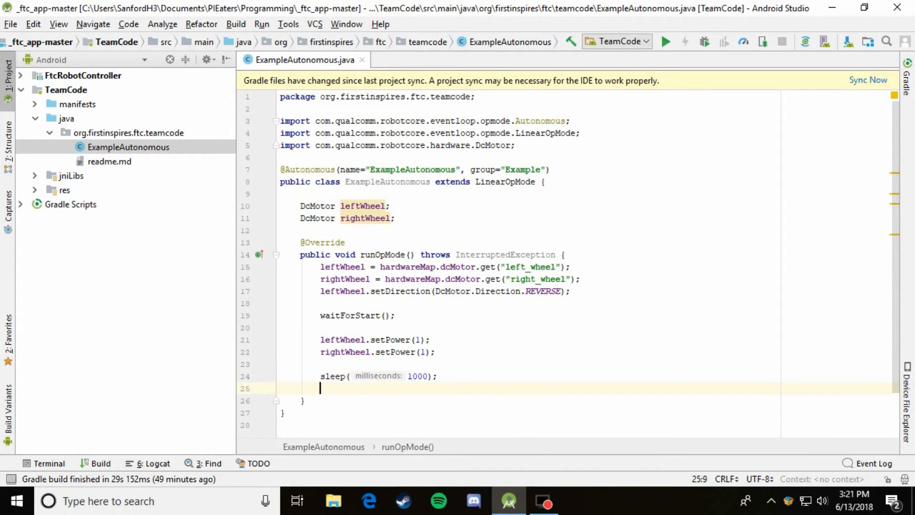
text(leftWheel.setPower(0);)
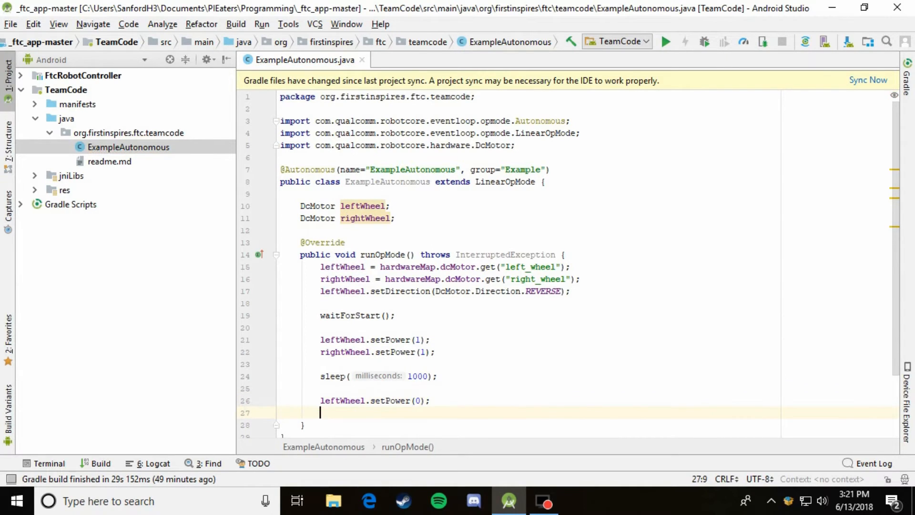
text(rightWheel.setPower(0);)
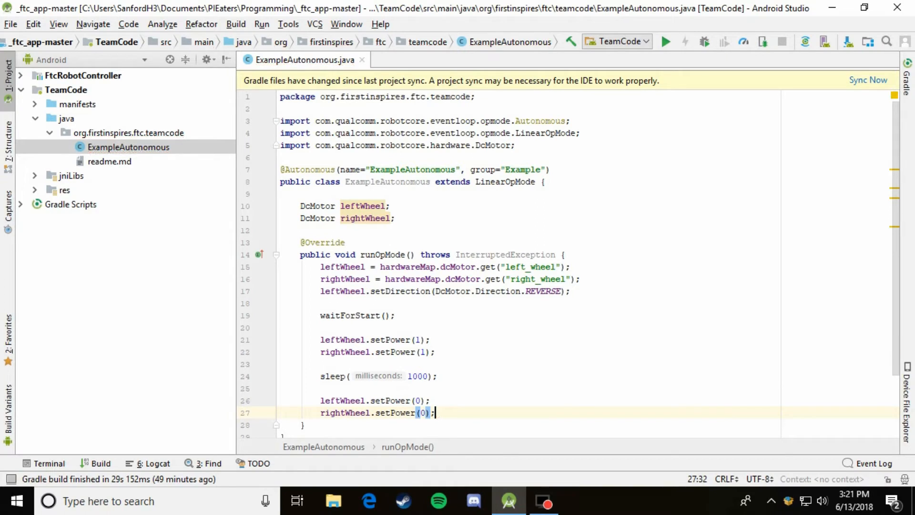
drag(320, 339, 437, 352)
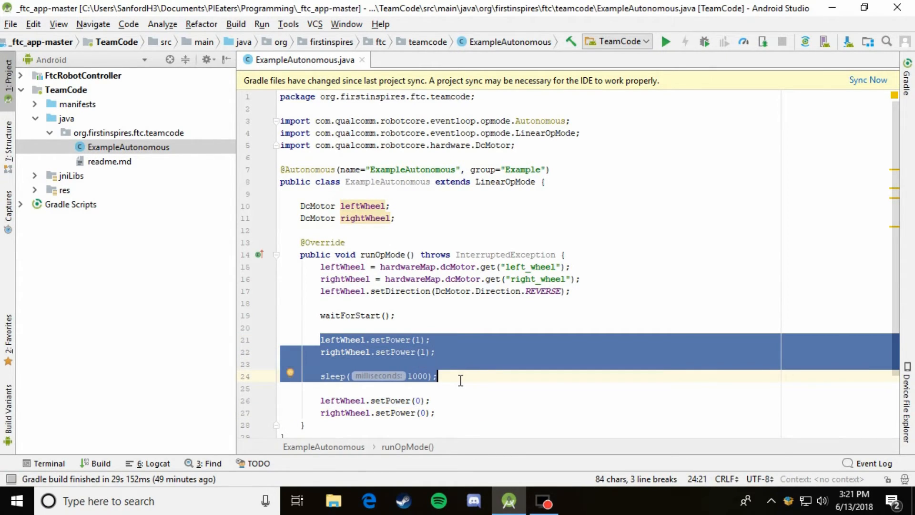
key(enter)
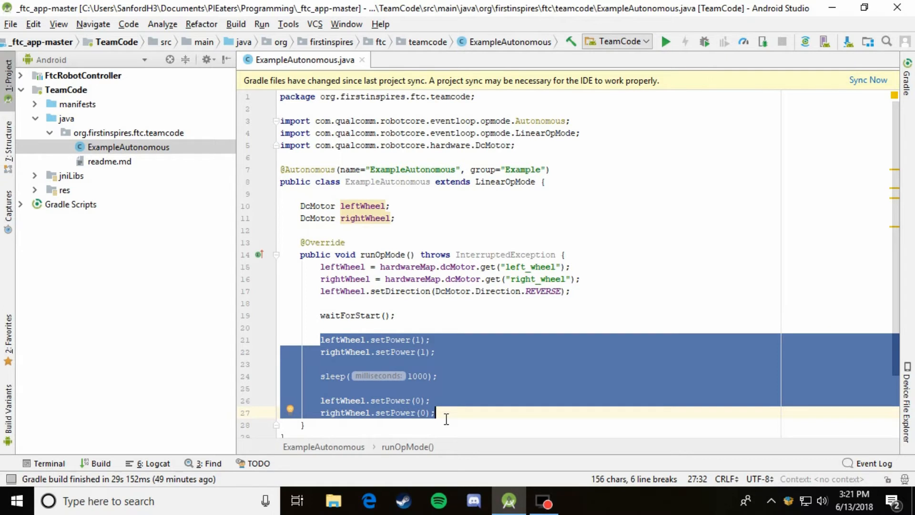
click(516, 421)
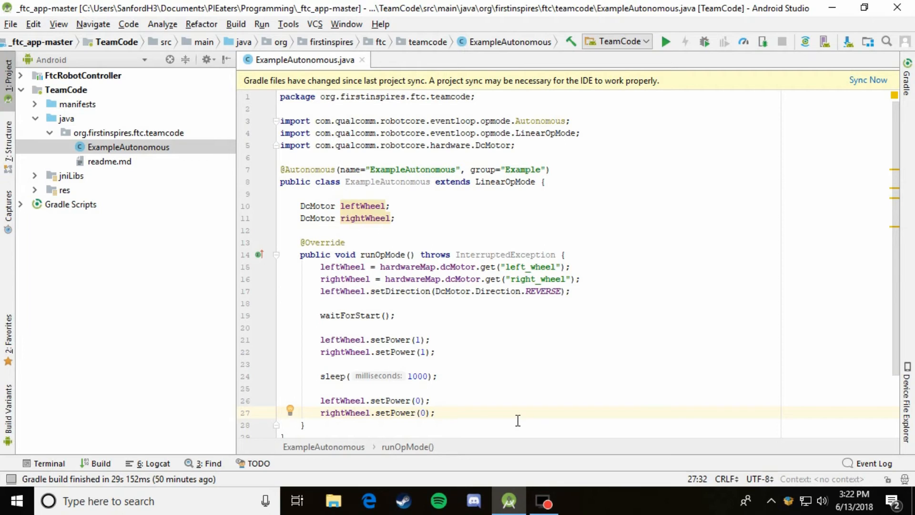
- Turn the robot: leftWheel setPower(.5) and rightWheel setPower(-.5)
text(leftWheel)
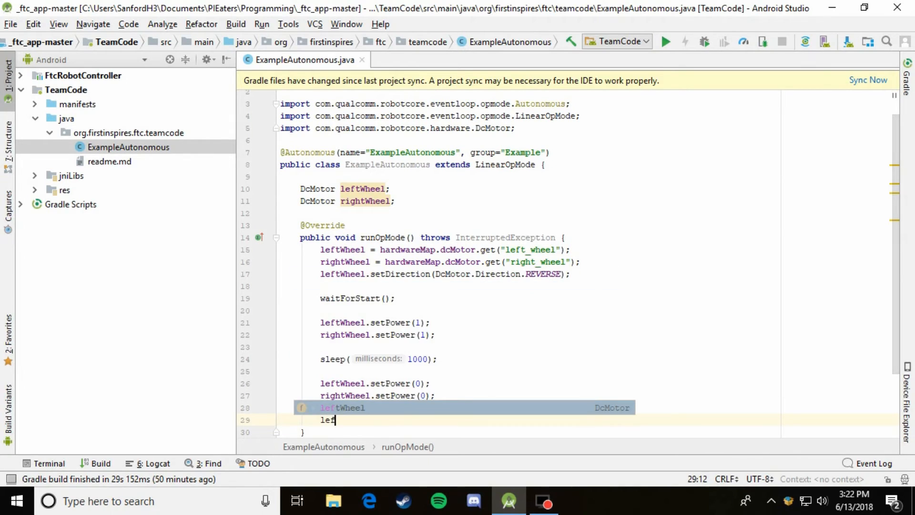
text(tWheel.setPower(.5);)
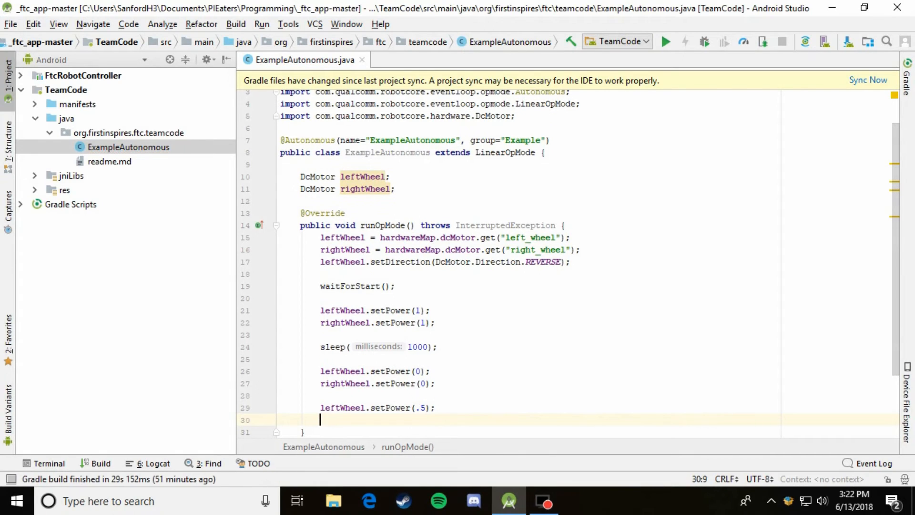
text(rightWheel.setPower(-)
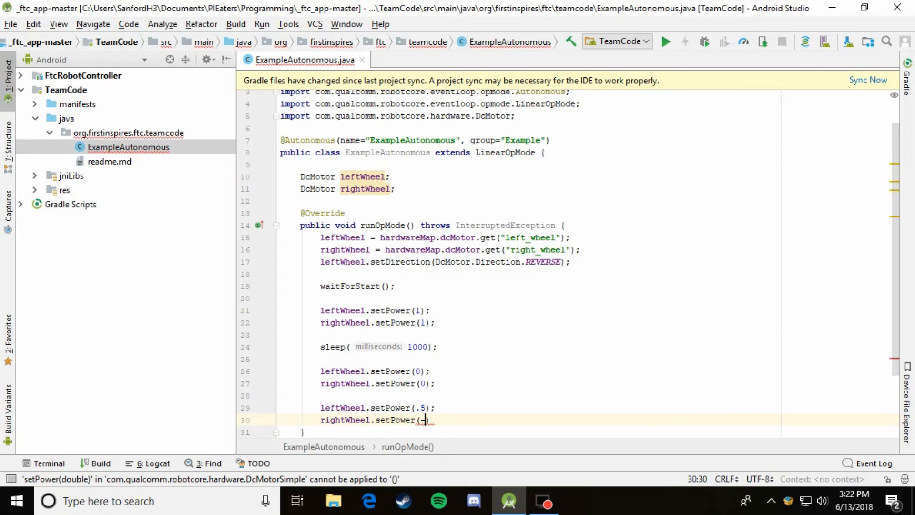
text(-.5);)
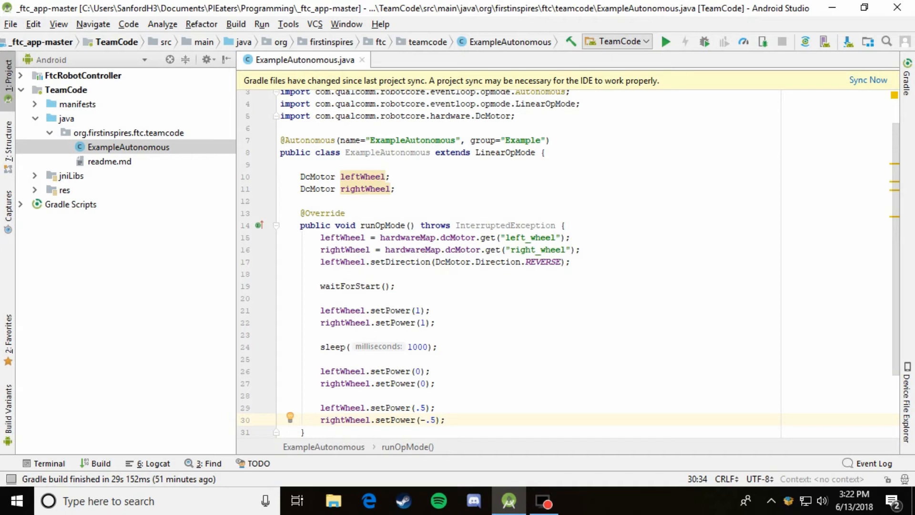
- Add sleep(500) then set both wheels' power to 0 to end the turn
key(enter)
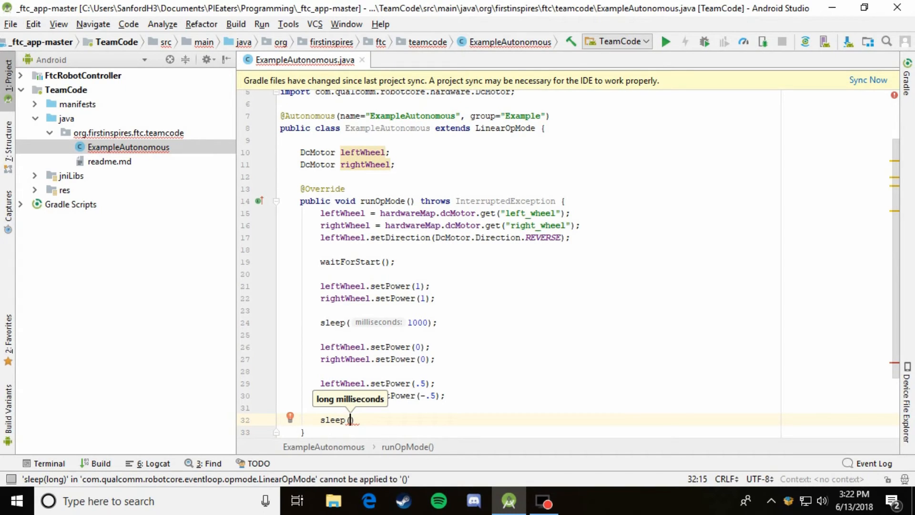
text(500)
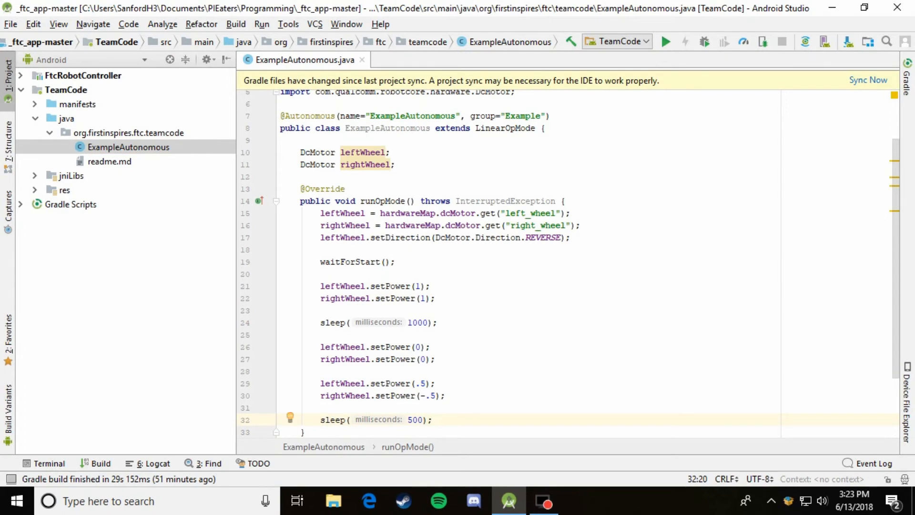
text(leftWheel.setPower(0)
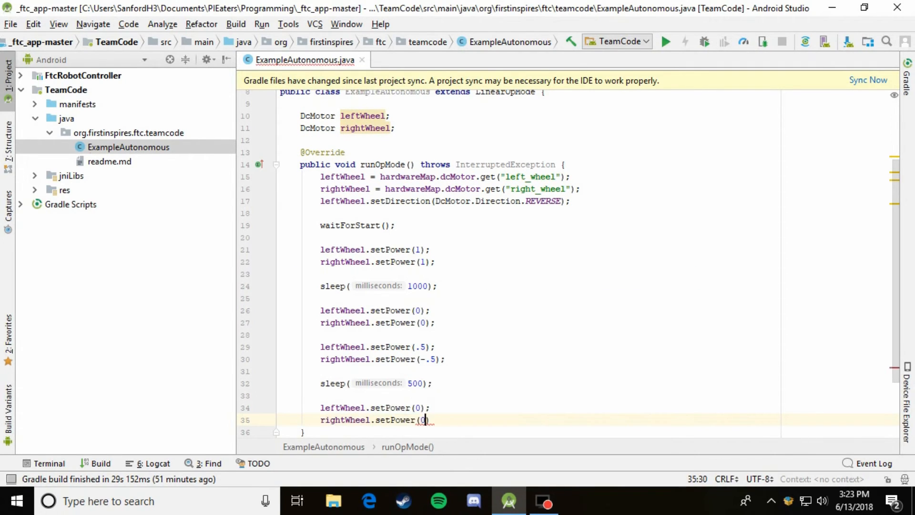
text();)
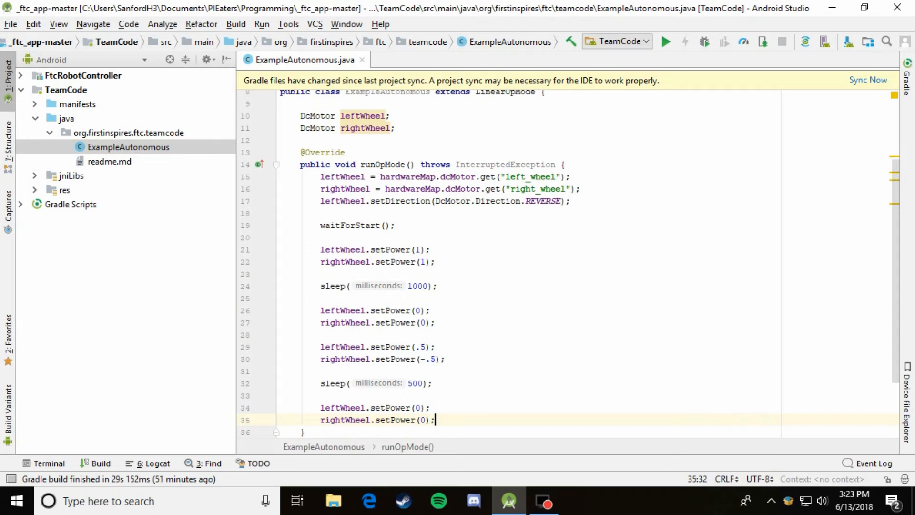
drag(320, 347, 434, 419)
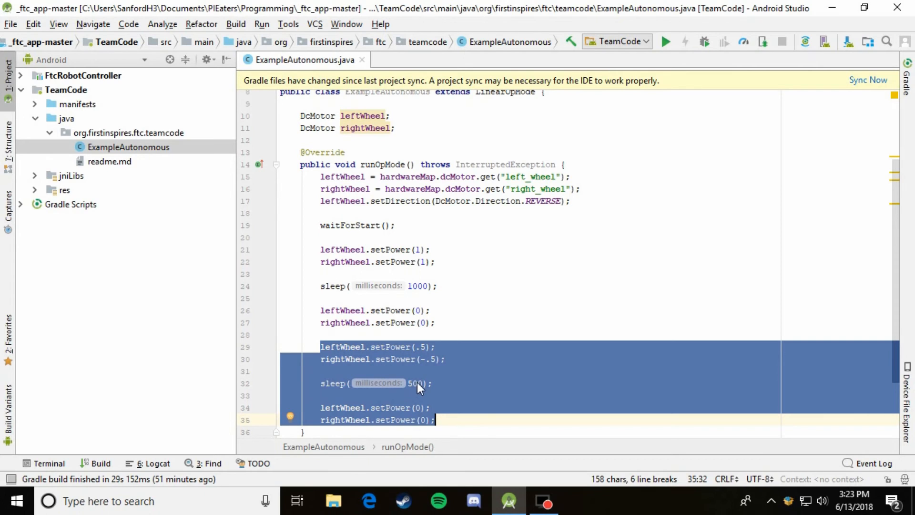
mouse_move(373, 413)
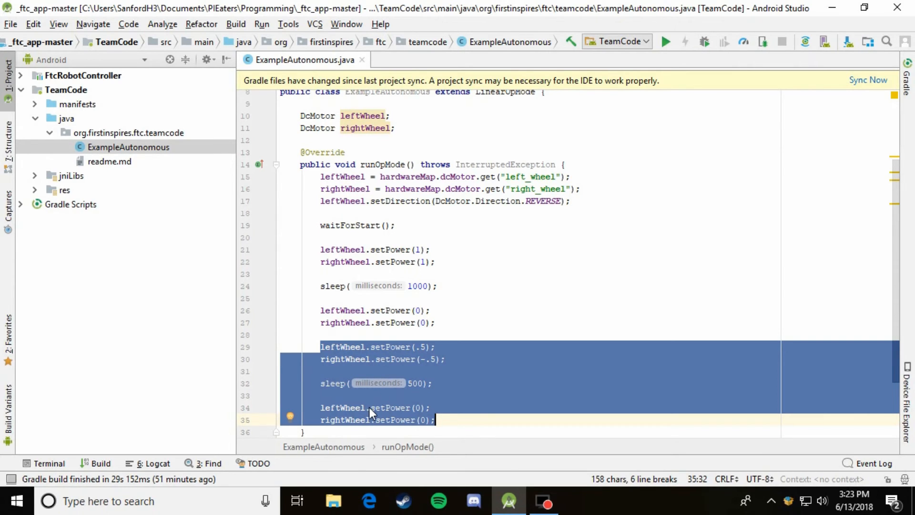
click(320, 250)
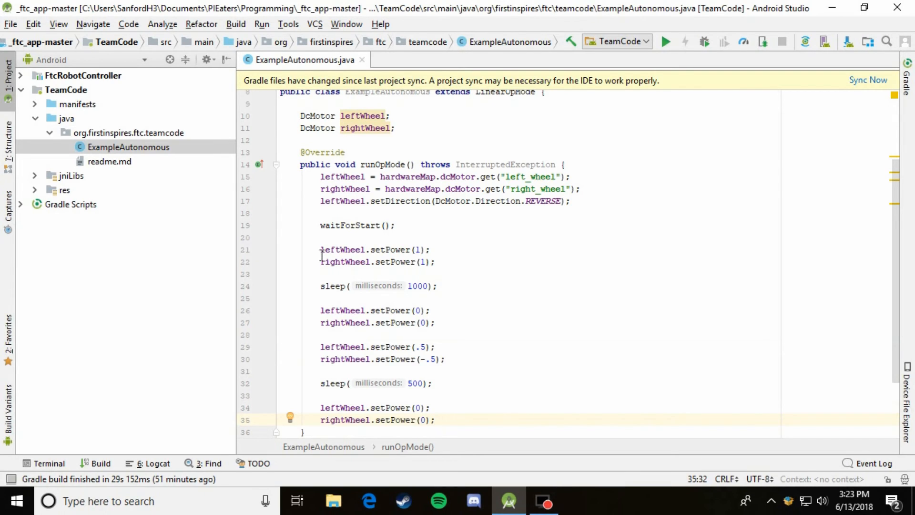
- Reuse the drive-forward-and-stop block after the turn with its sleep changed to 700 ms
drag(320, 249, 434, 322)
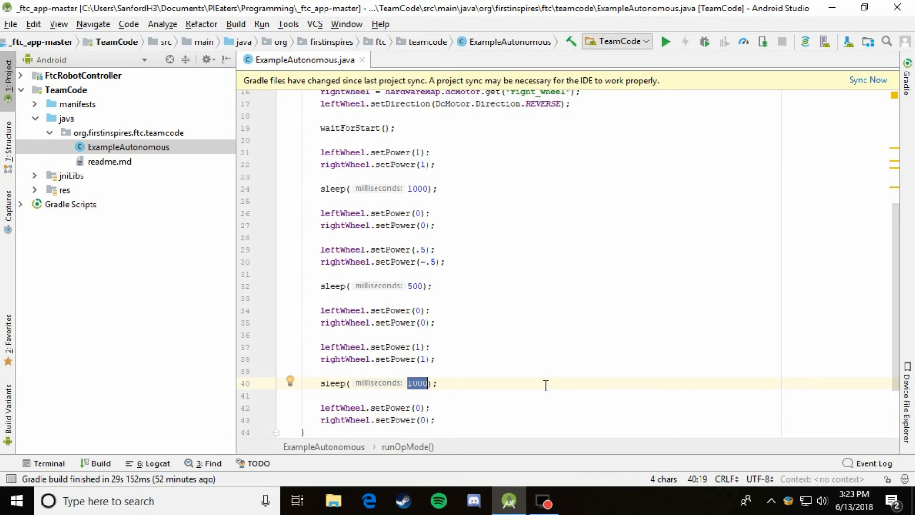
text(700)
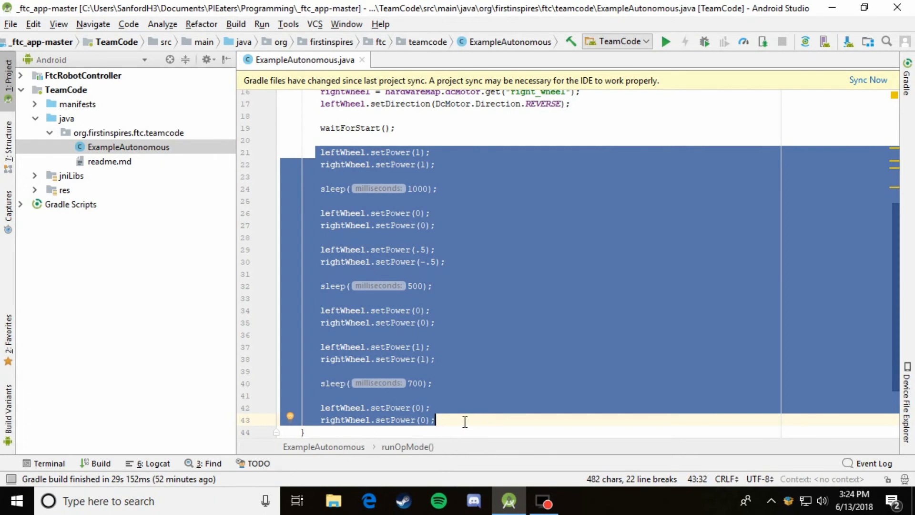
- Change the first forward drive's wheel powers from 1 to .5
click(465, 396)
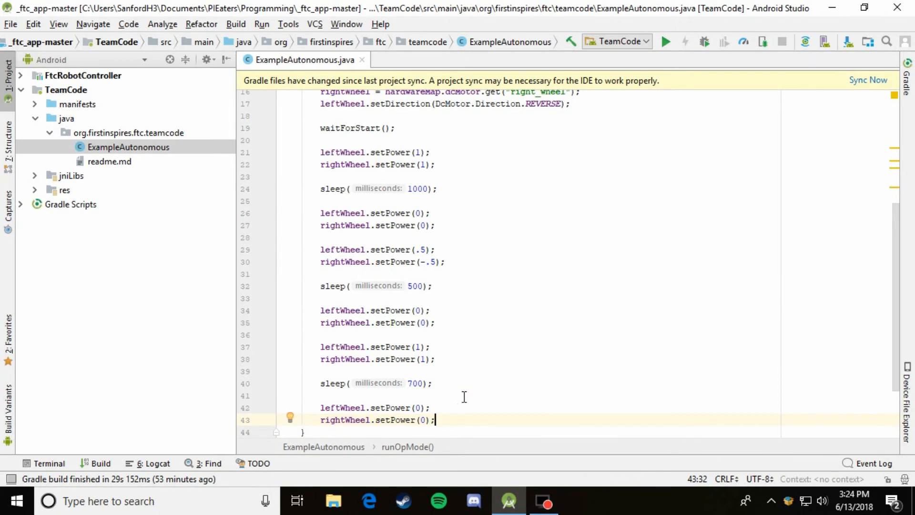
click(415, 153)
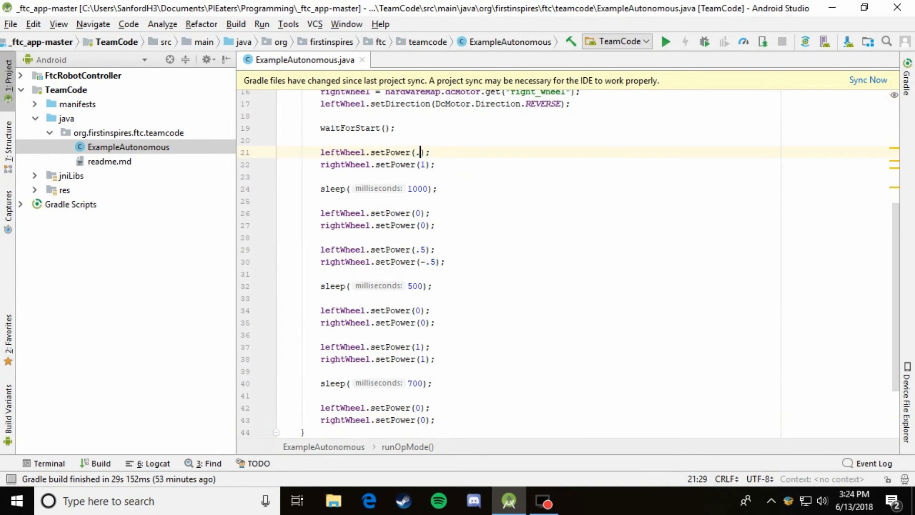
text(5)
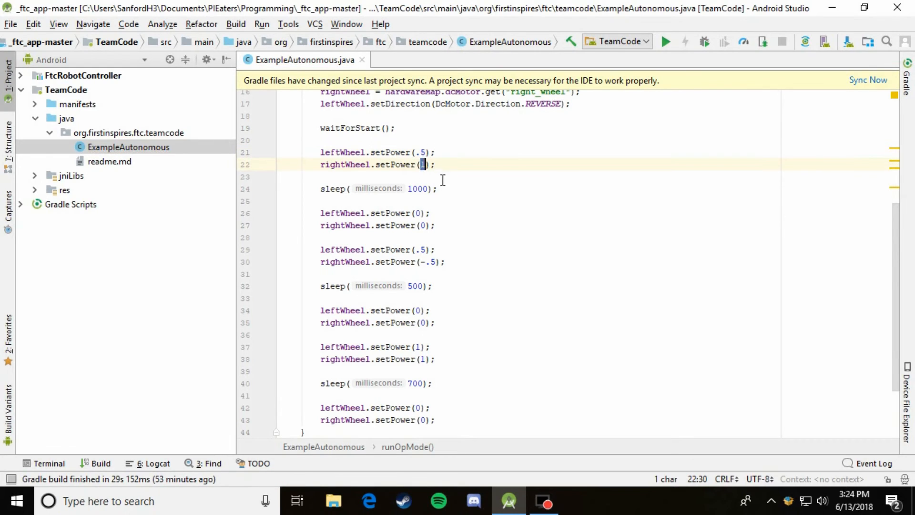
text(.5)
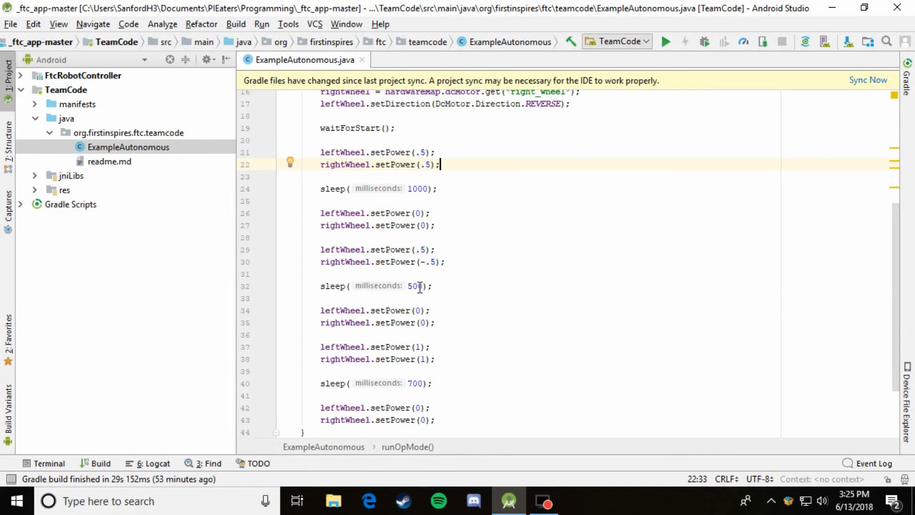
- Lengthen the turn pause to 1000 ms and the second drive to 1300 ms
double_click(415, 286)
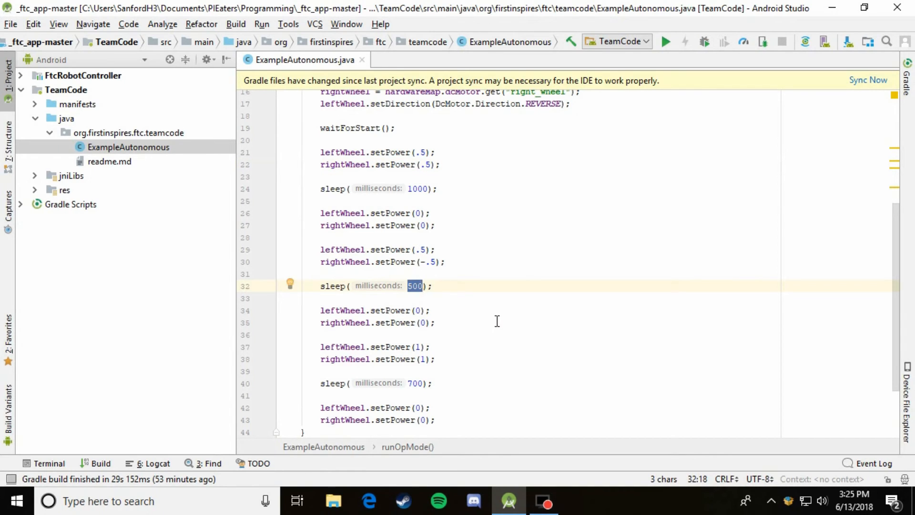
text(1000)
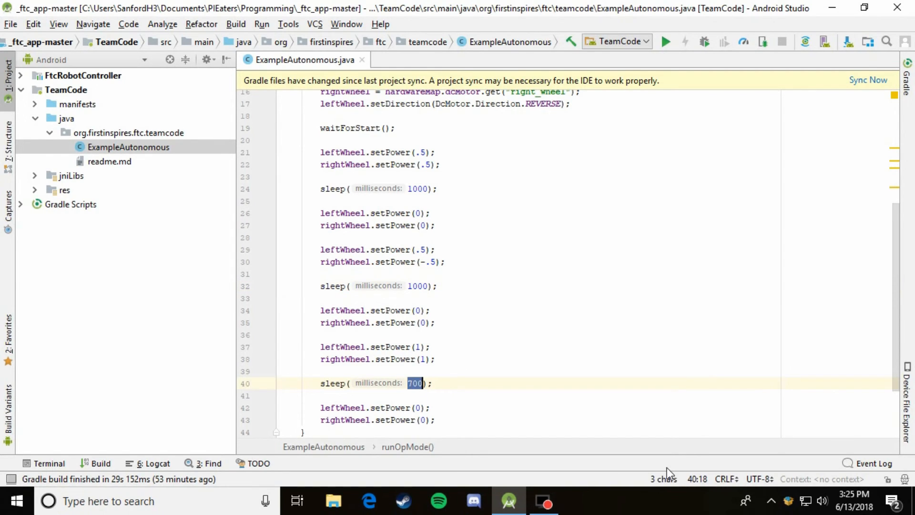
text(1300)
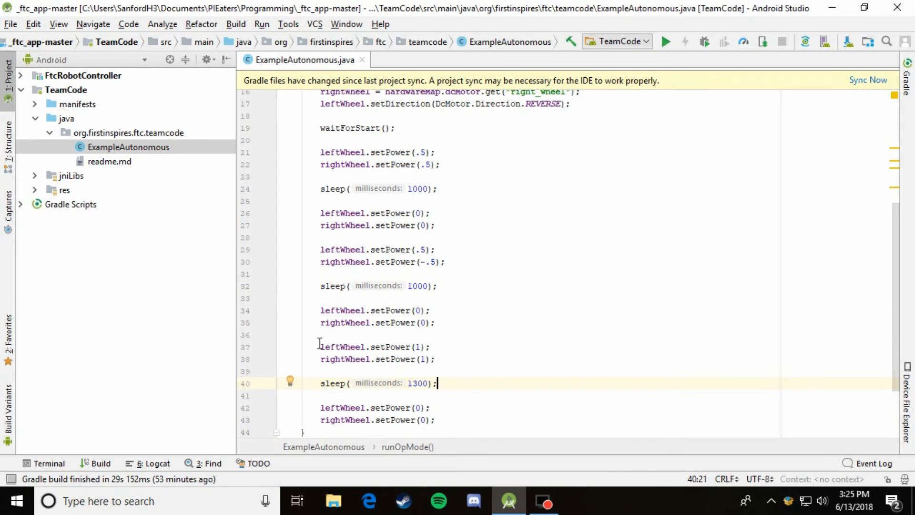
drag(320, 347, 431, 407)
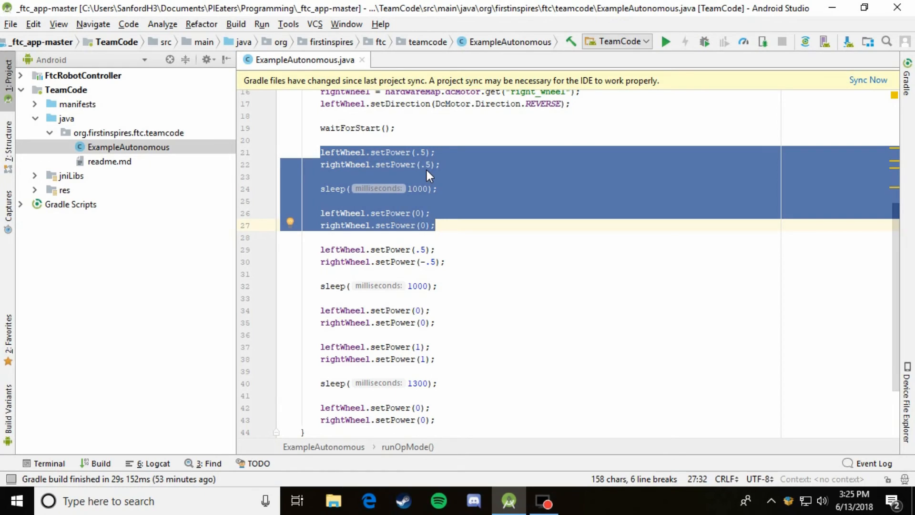
mouse_move(423, 193)
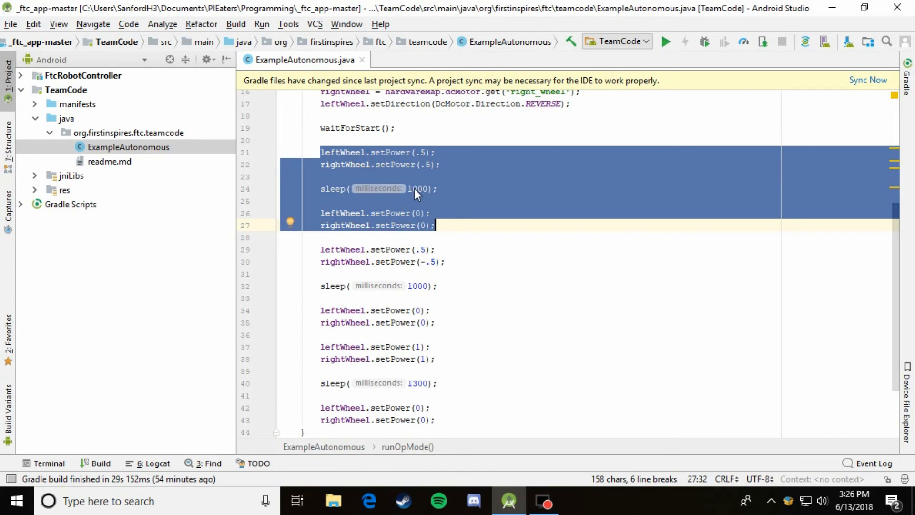
click(411, 189)
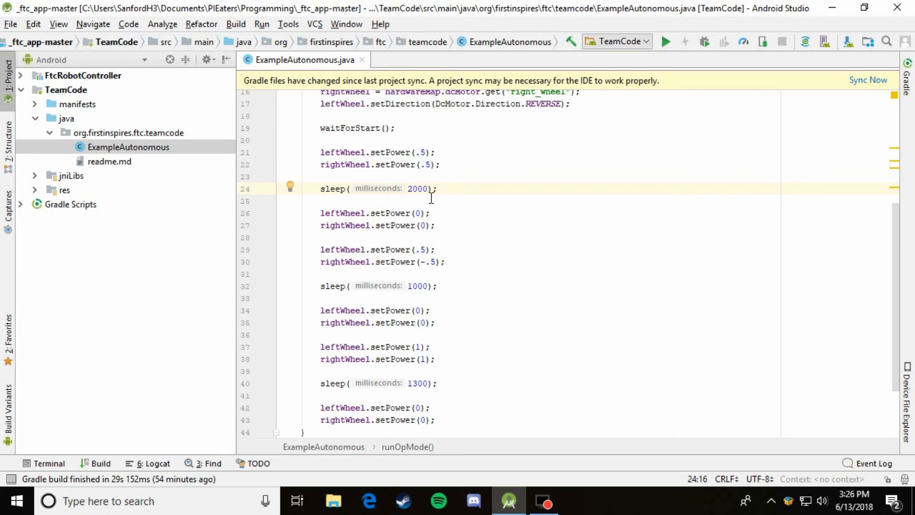
click(411, 189)
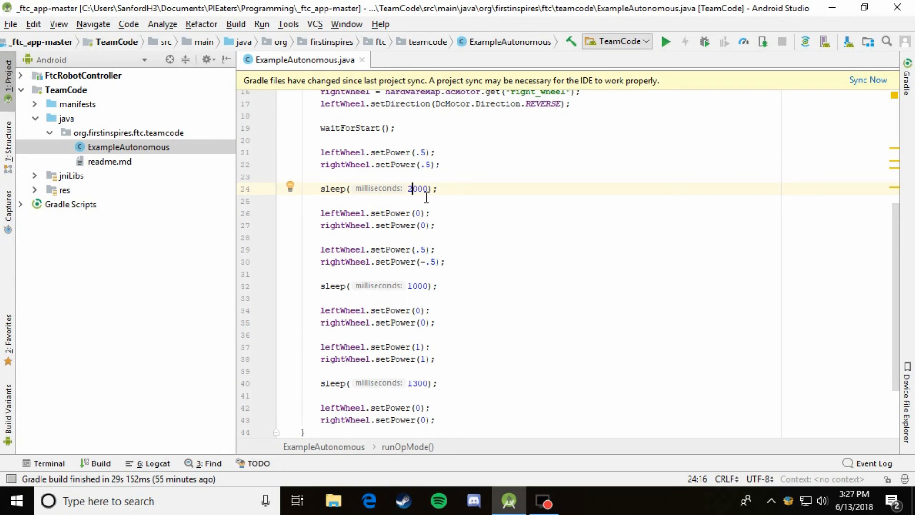
mouse_move(441, 194)
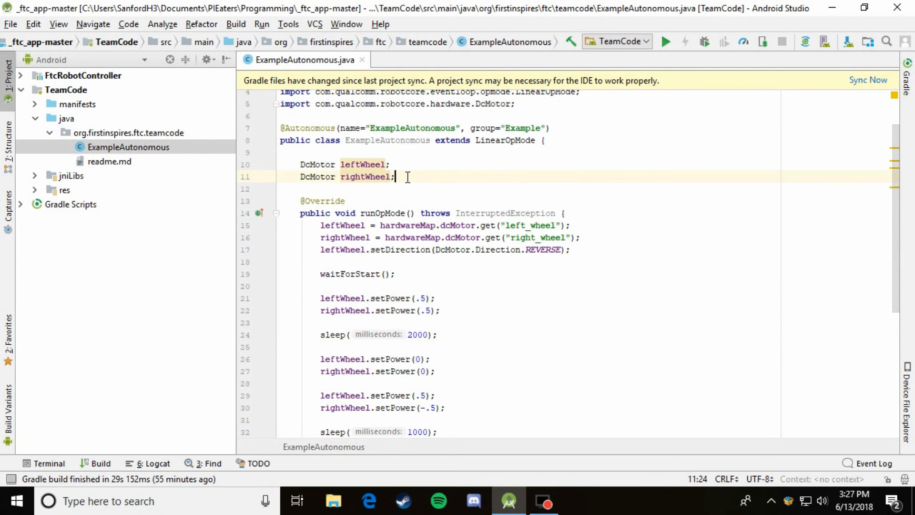
- Declare Servo dumpArm and map it via hardwareMap.servo.get("dump_arm")
text(Servo)
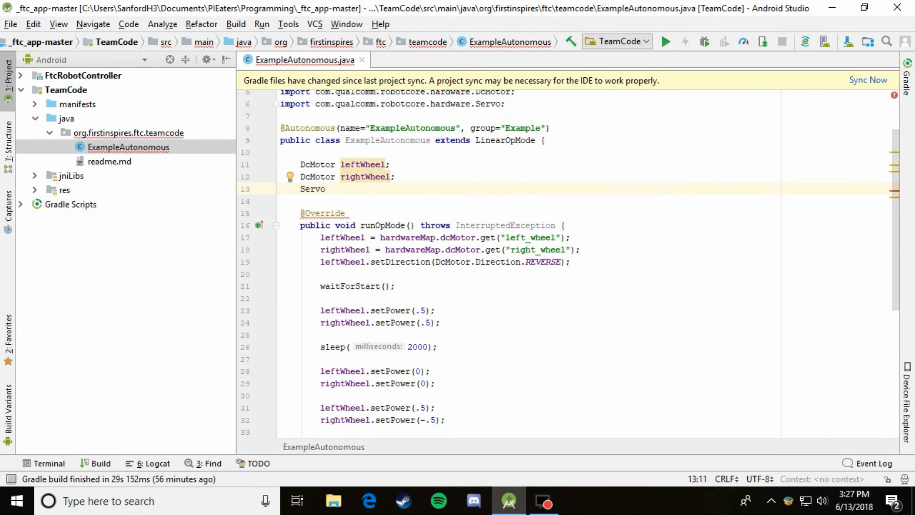
text(dumpArm;)
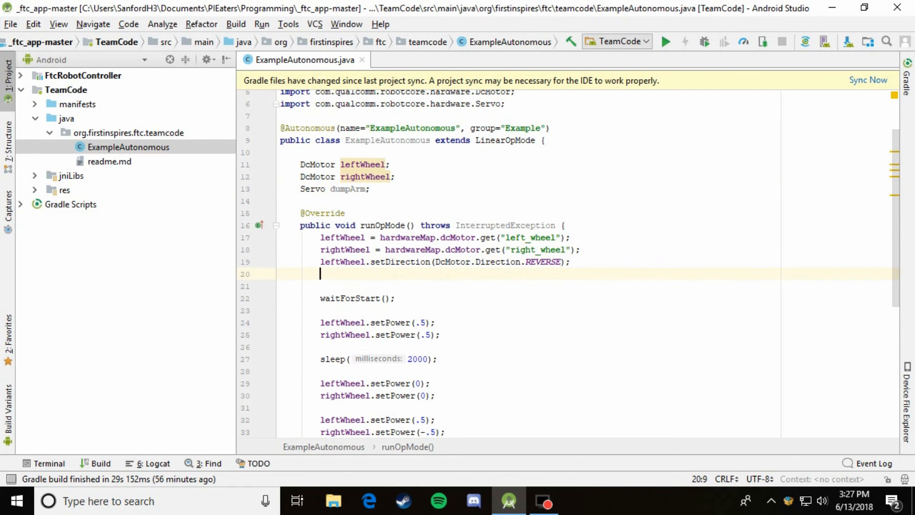
text(dumpa)
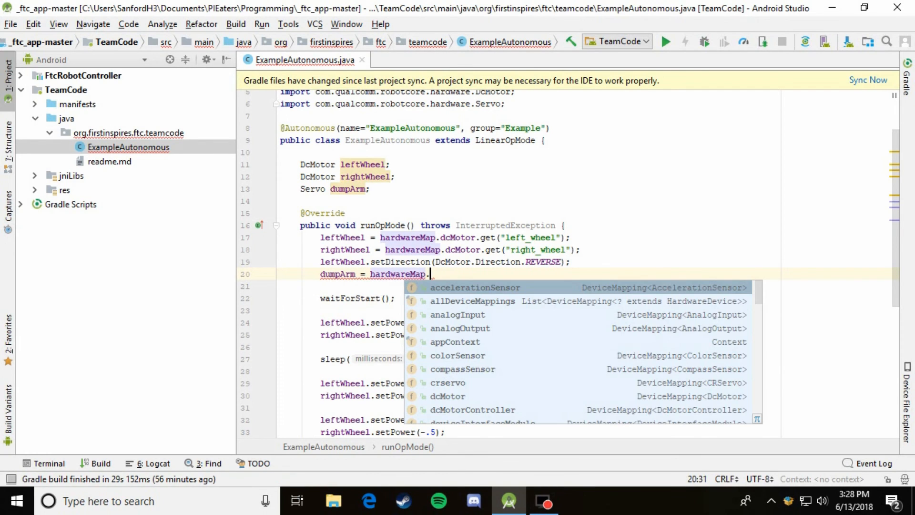
text(servo.get("dump)
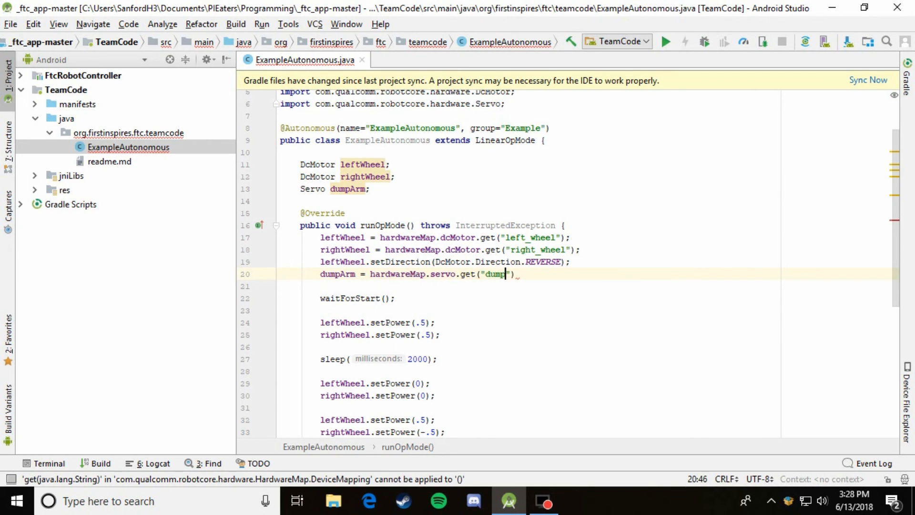
text(_a)
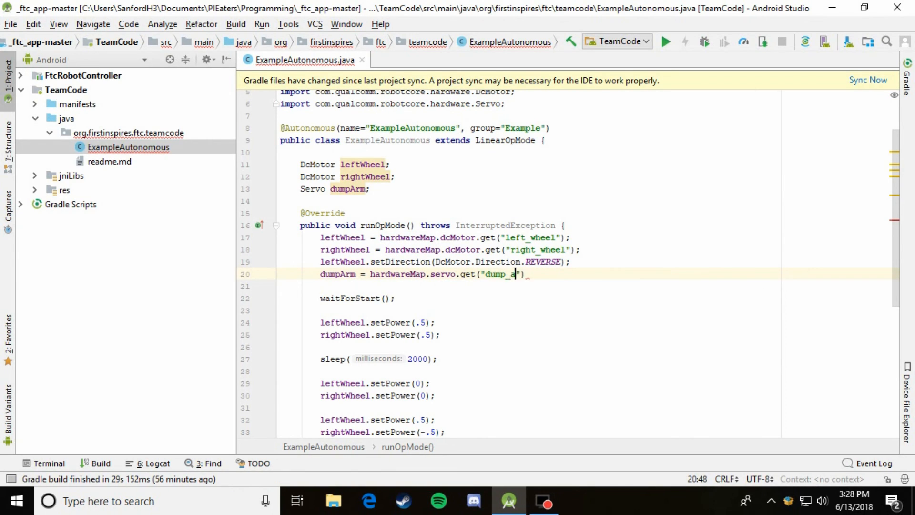
text(rm");)
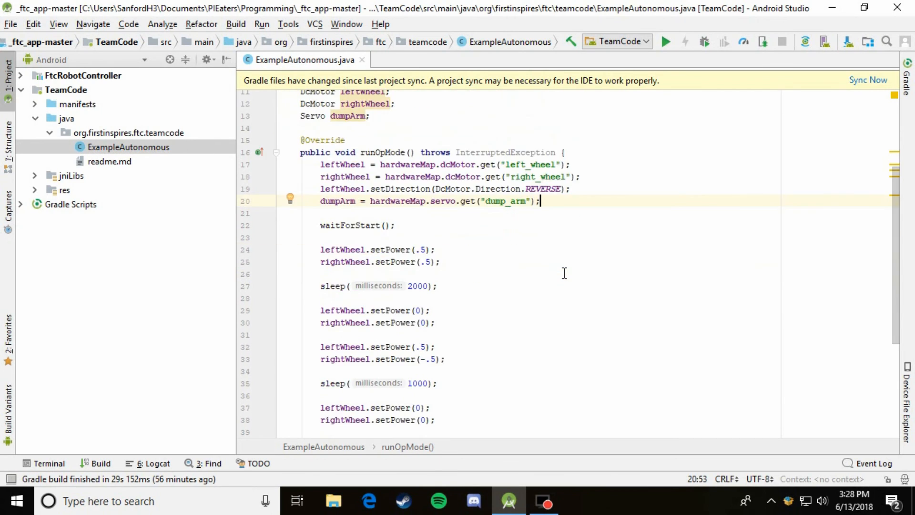
scroll(down, 3)
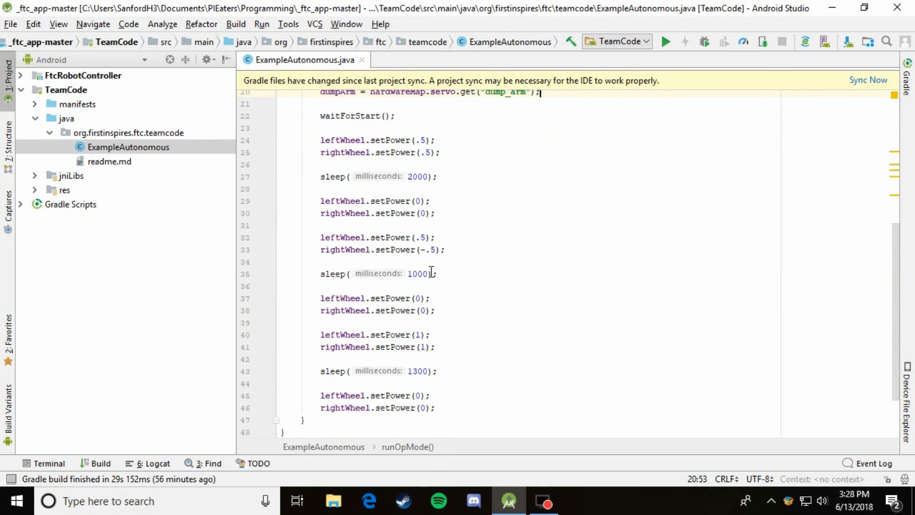
- After the final stop add dumpArm.setPosition(.5);
scroll(down, 3)
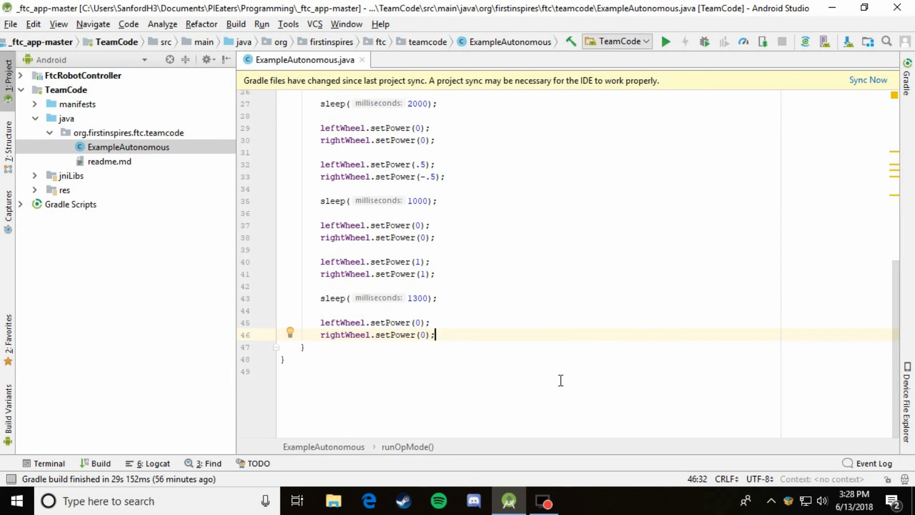
key(enter)
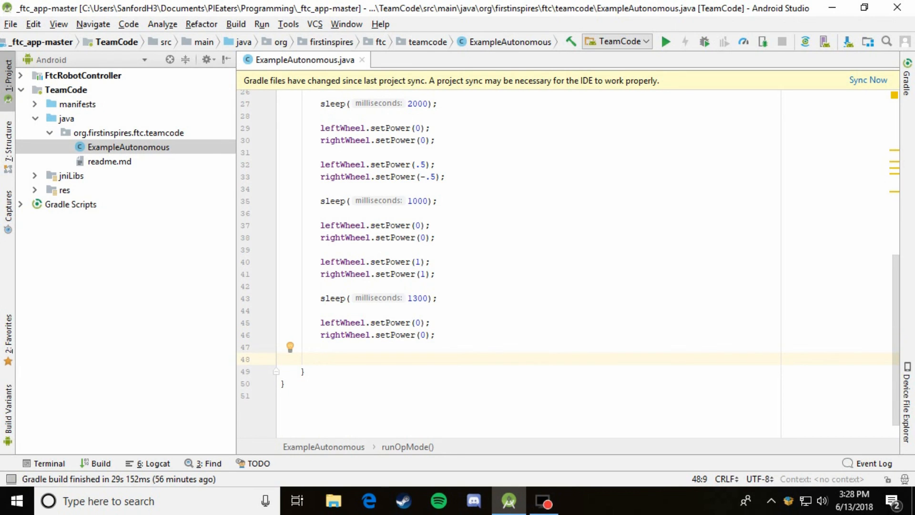
text(dumpArm)
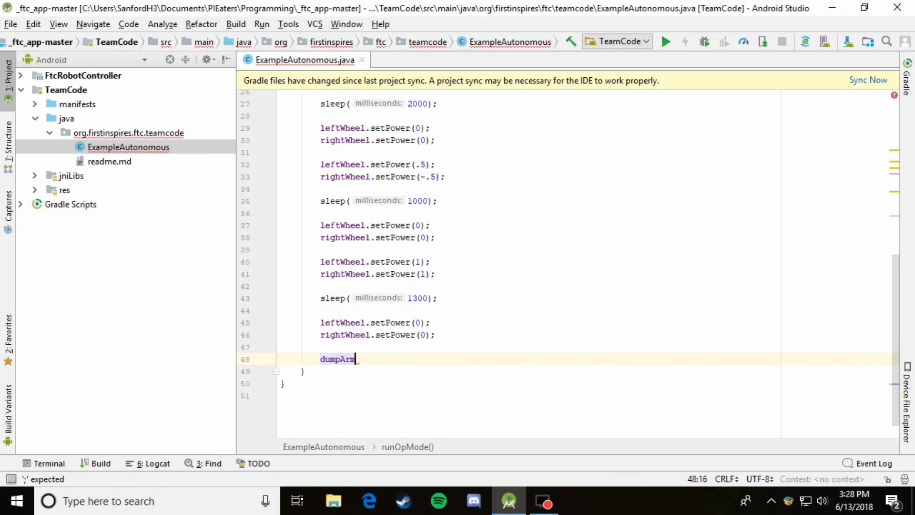
text(.setPosition)
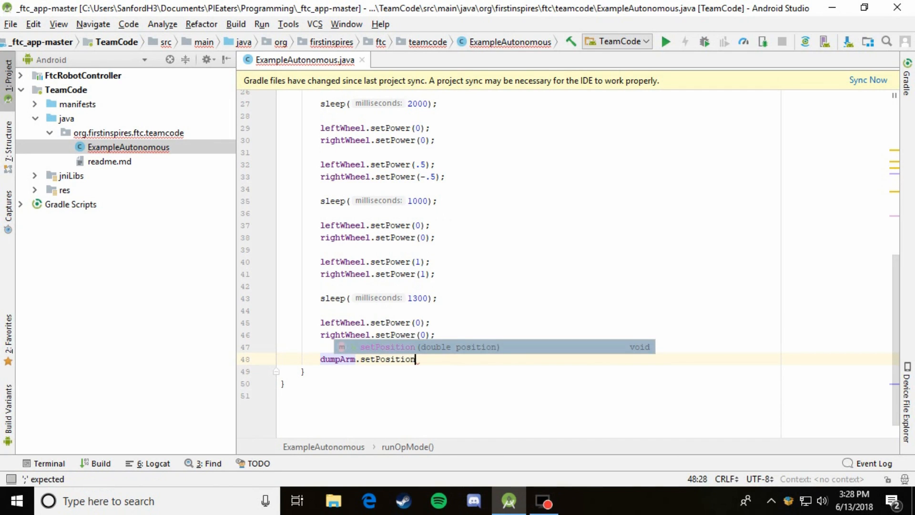
text((.5);)
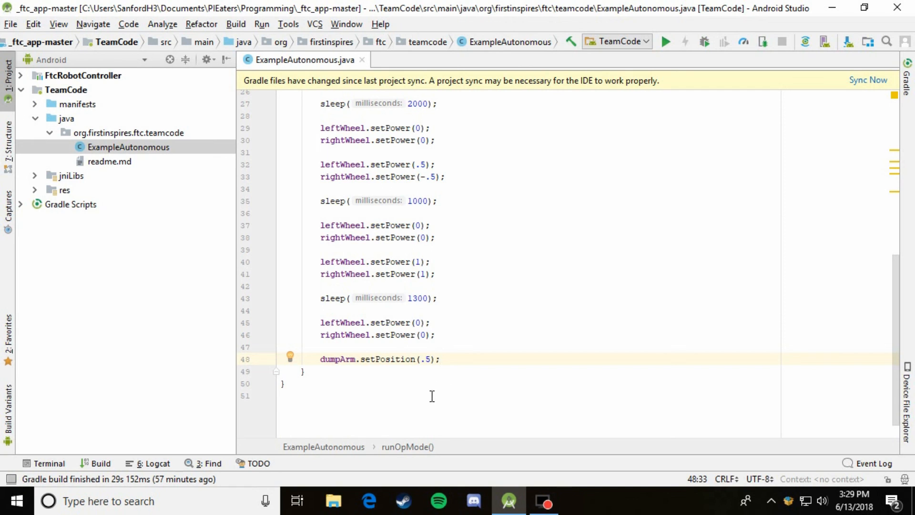
mouse_move(615, 403)
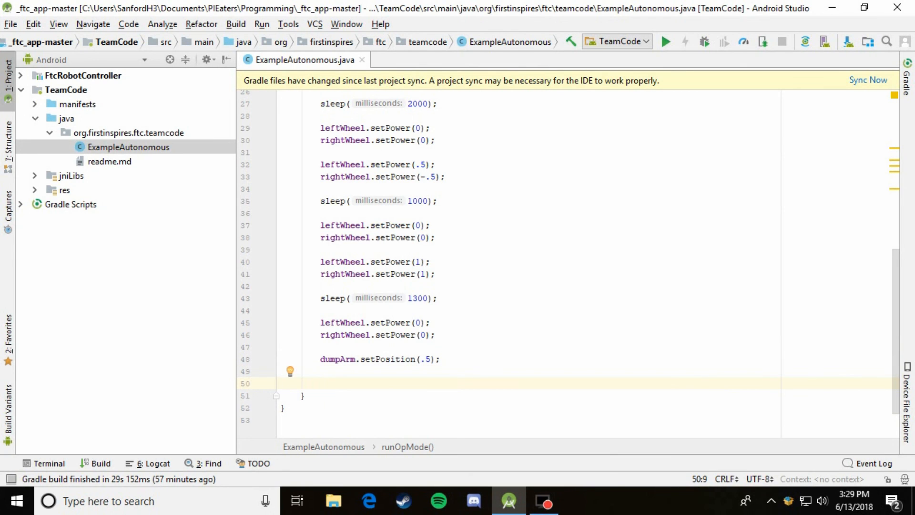
- Add sleep(1000); then dumpArm.setPosition(0); to retract the arm
text(sleep)
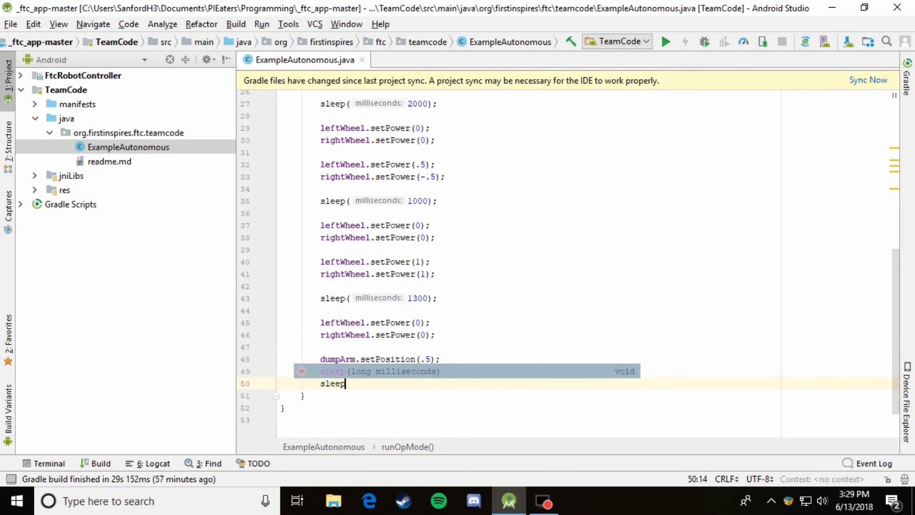
text((1000)
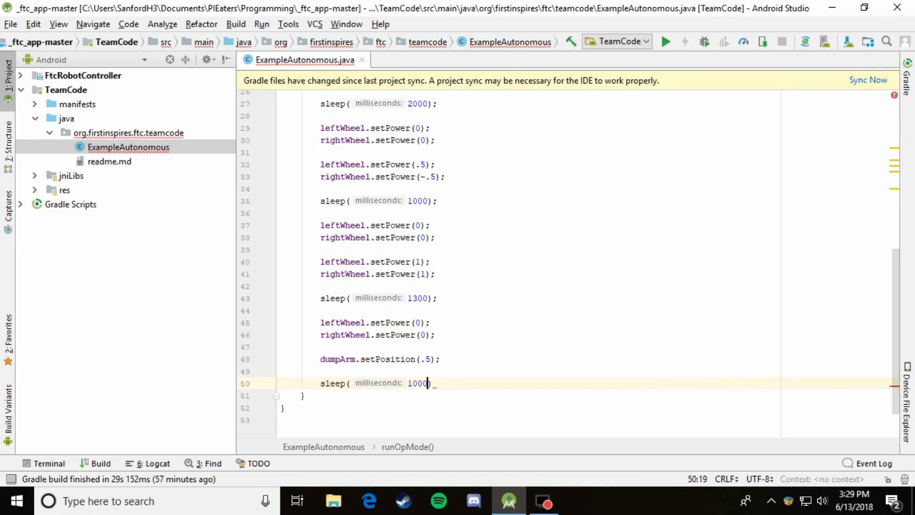
text();)
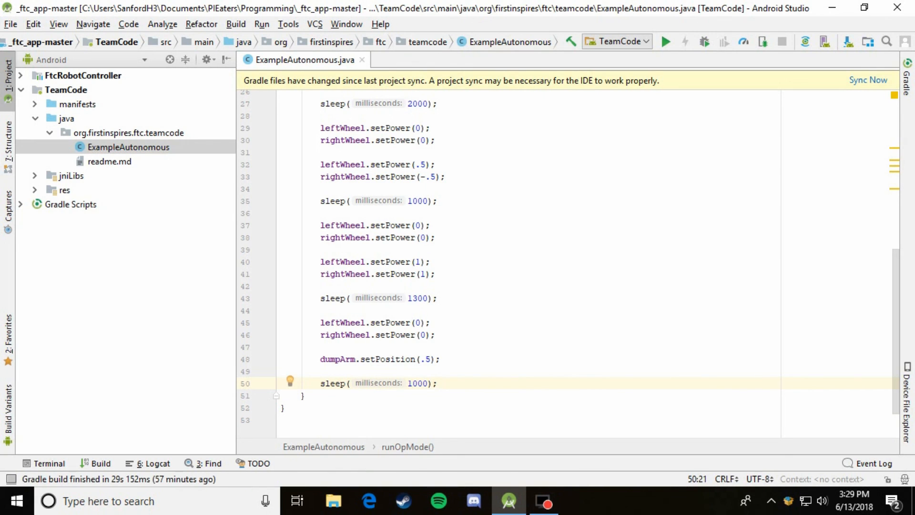
key(enter)
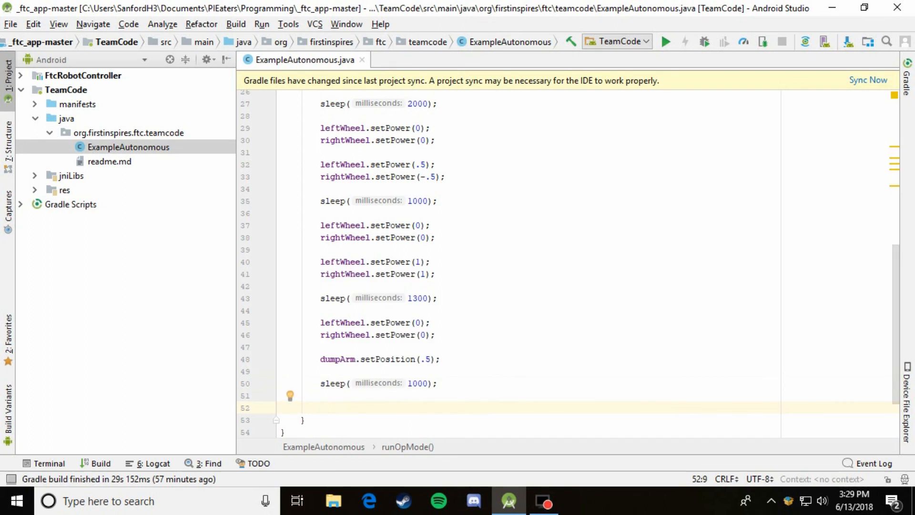
text(dumpArm.setPosition(0);)
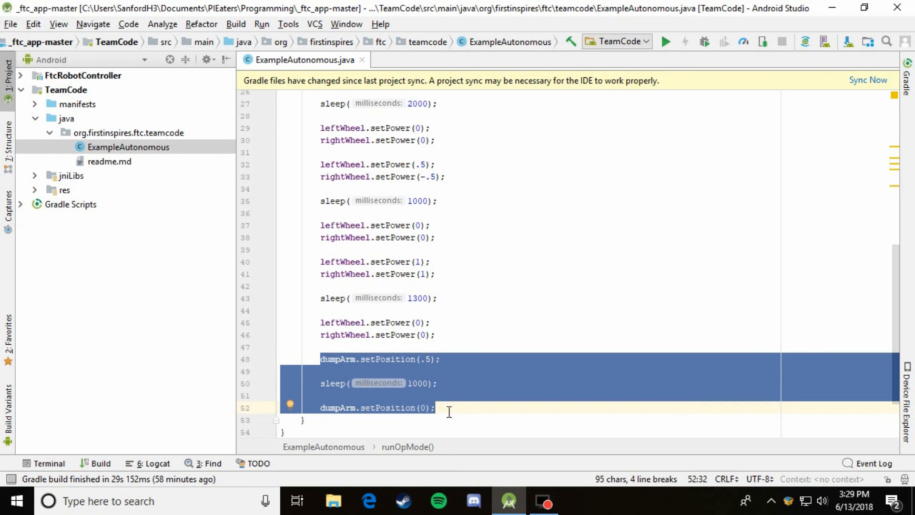
mouse_move(484, 406)
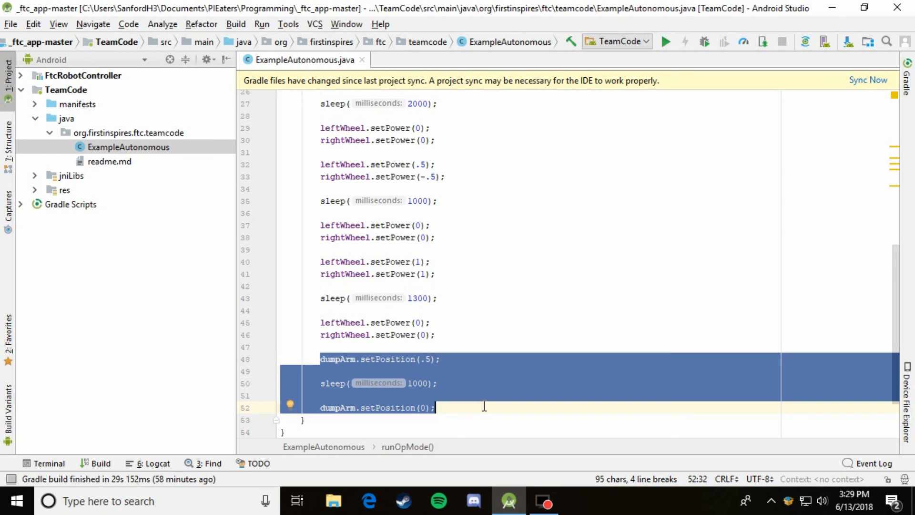
scroll(up, 3)
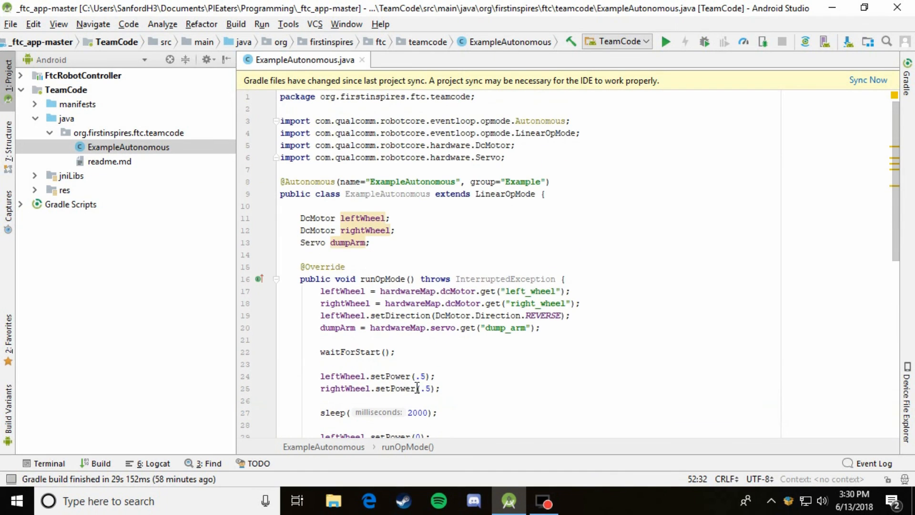
mouse_move(505, 324)
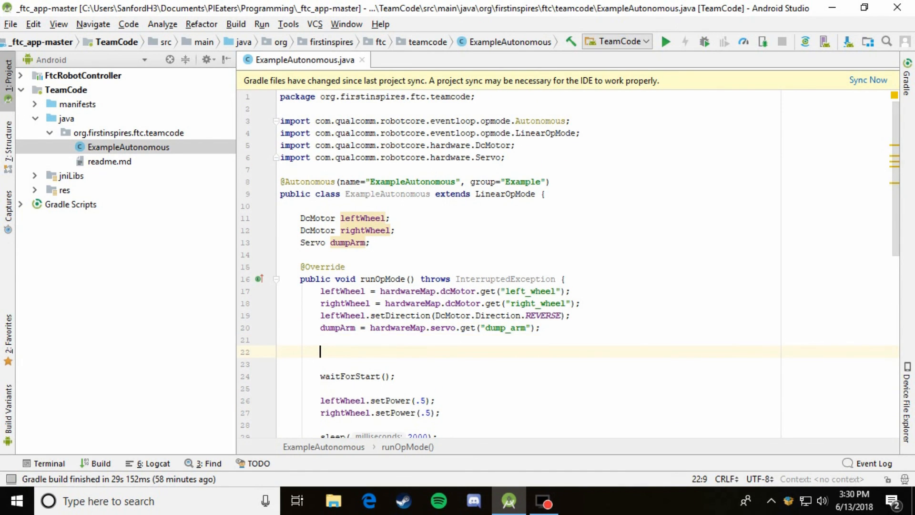
- Begin a dumpArm.setDirection call on a new line before waitForStart()
text(dummpArm)
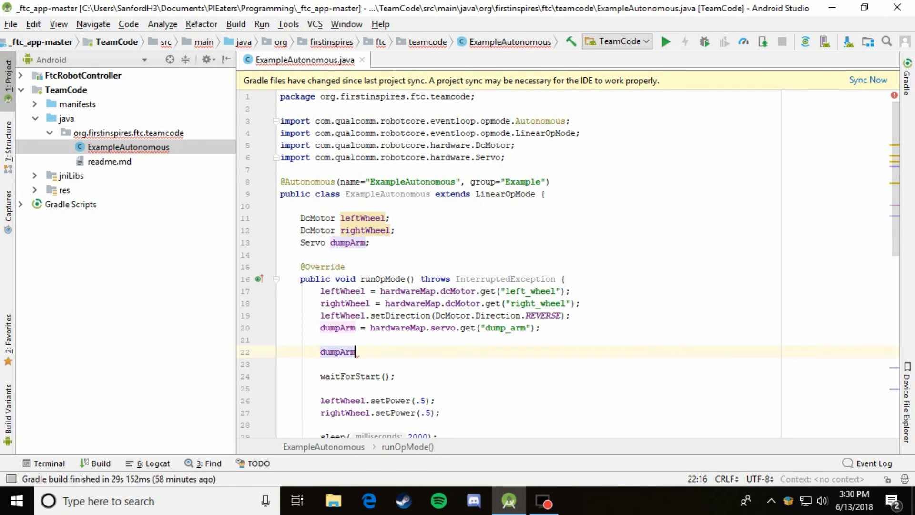
text(.setD)
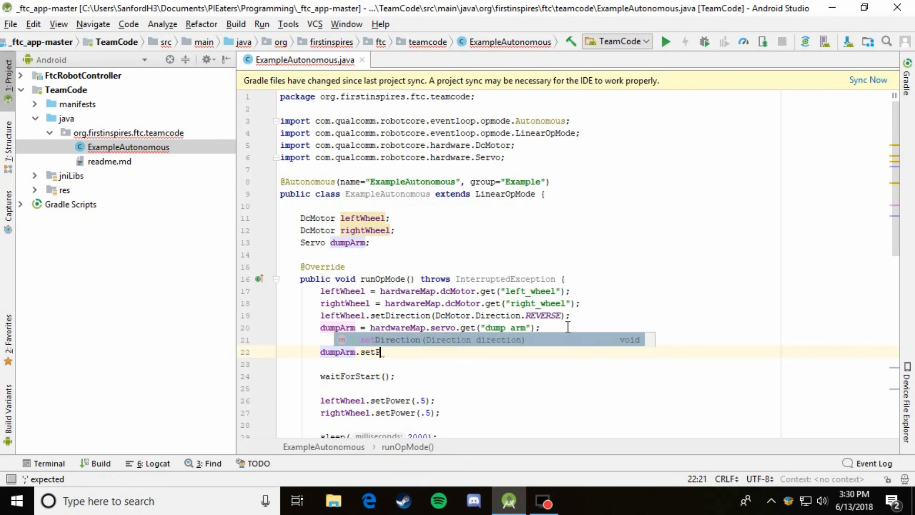